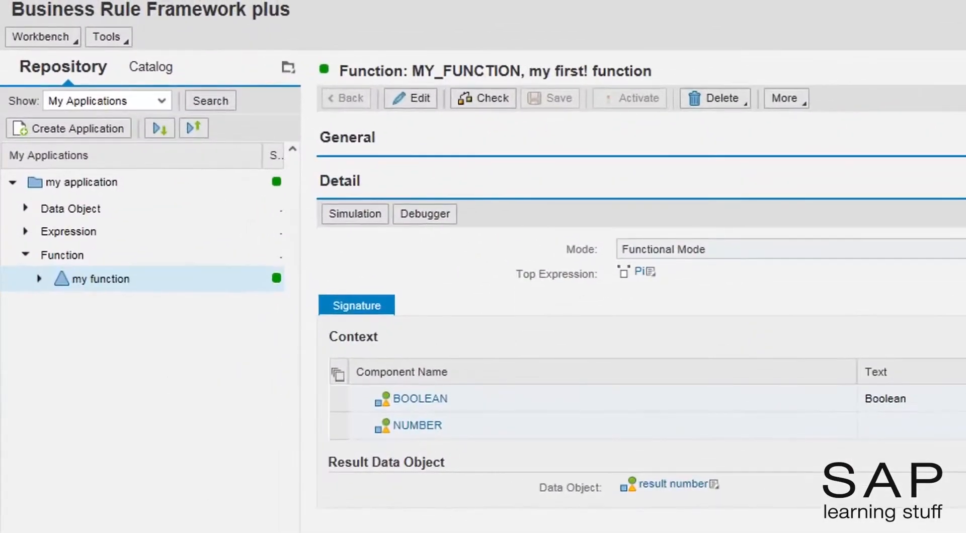
- Enter edit mode and remove the BOOLEAN and NUMBER entries from MY_FUNCTION's context
left_click(407, 99)
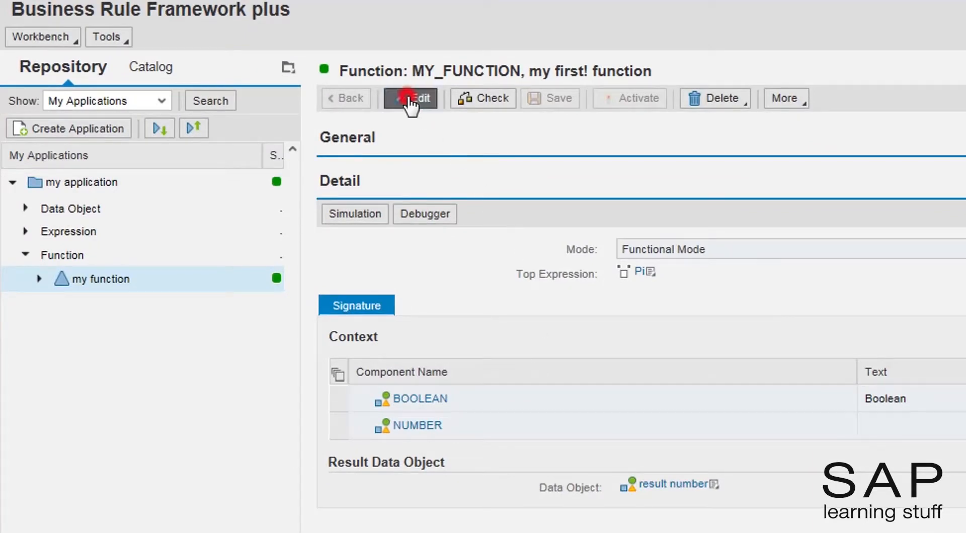
left_click(410, 98)
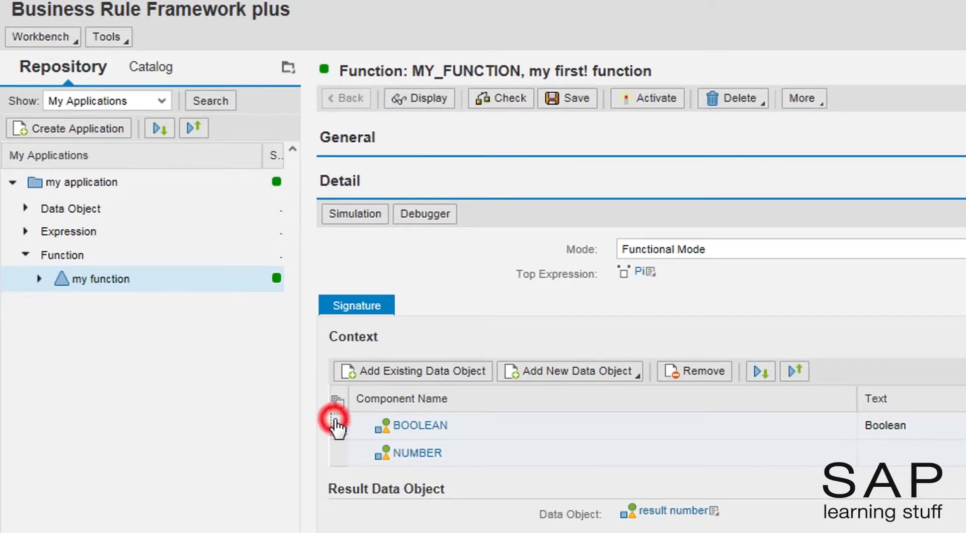
left_click(337, 427)
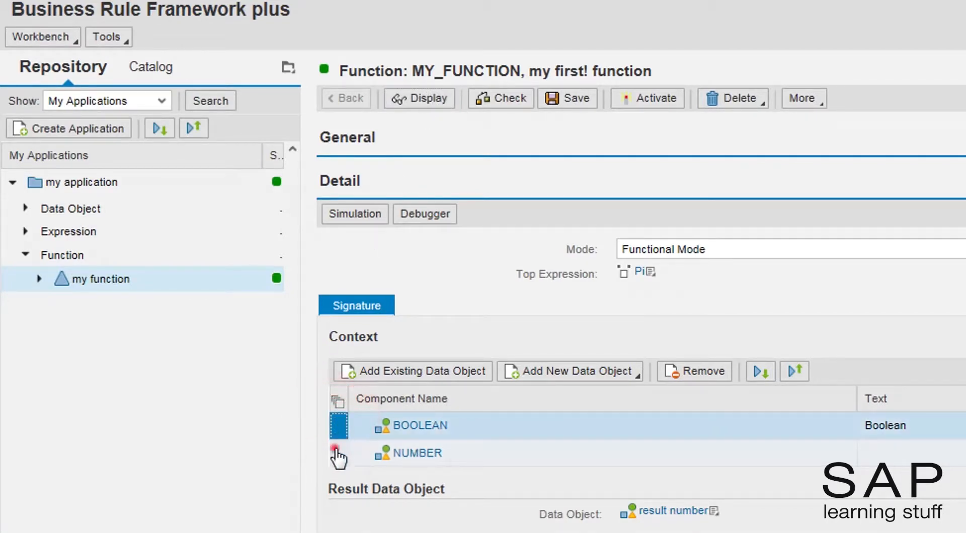
left_click(337, 454)
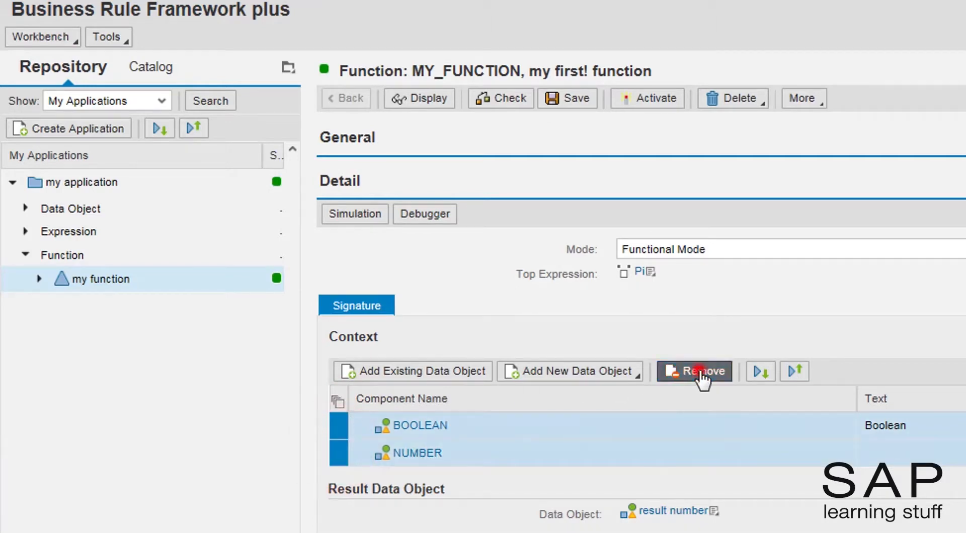
left_click(694, 372)
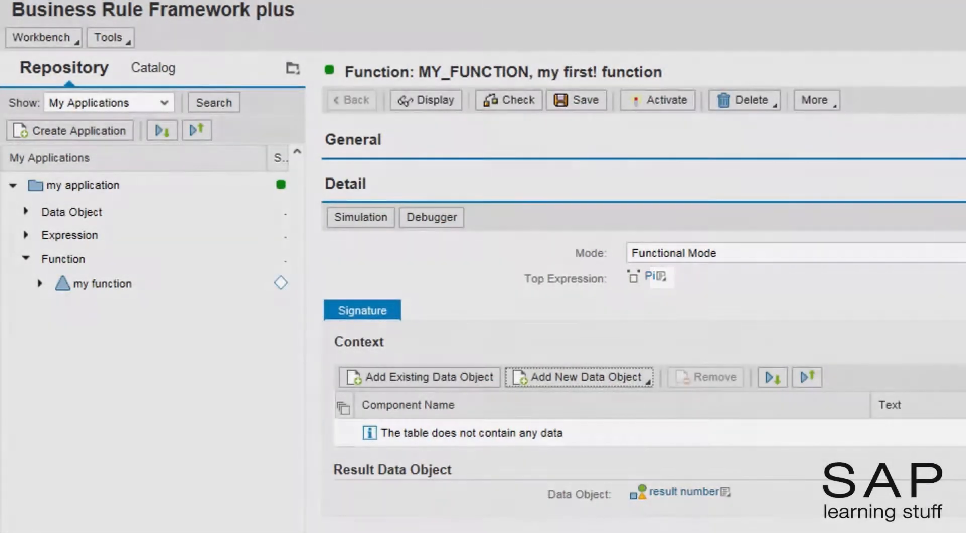
- Unassign Pi as MY_FUNCTION's top expression
left_click(661, 278)
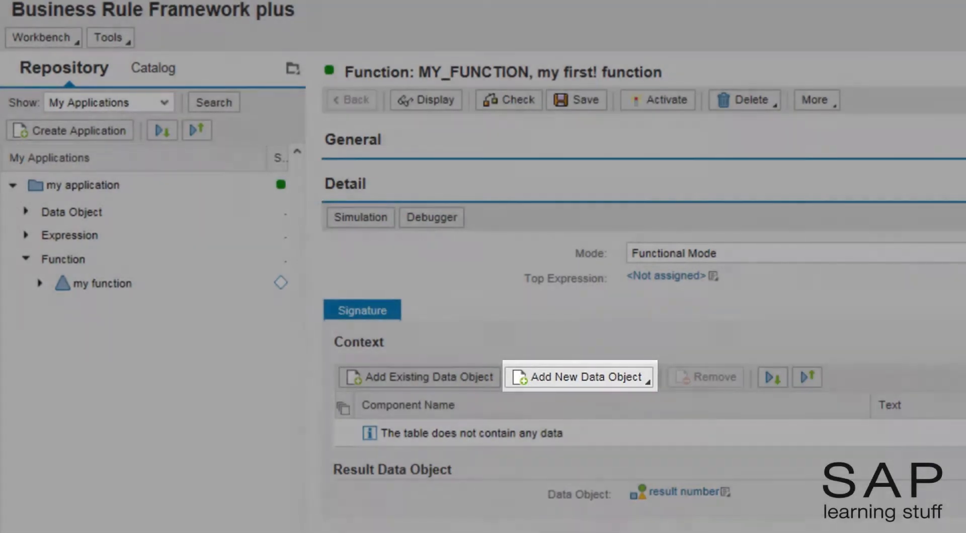
left_click(608, 378)
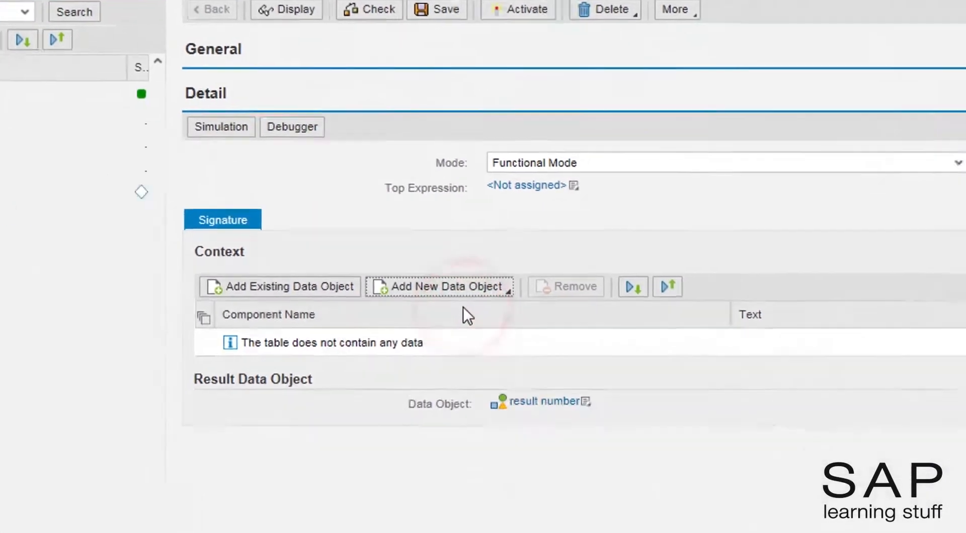
- Create context element DE_DESIRED_NUMBER with text 'desired number' and save MY_FUNCTION
left_click(439, 287)
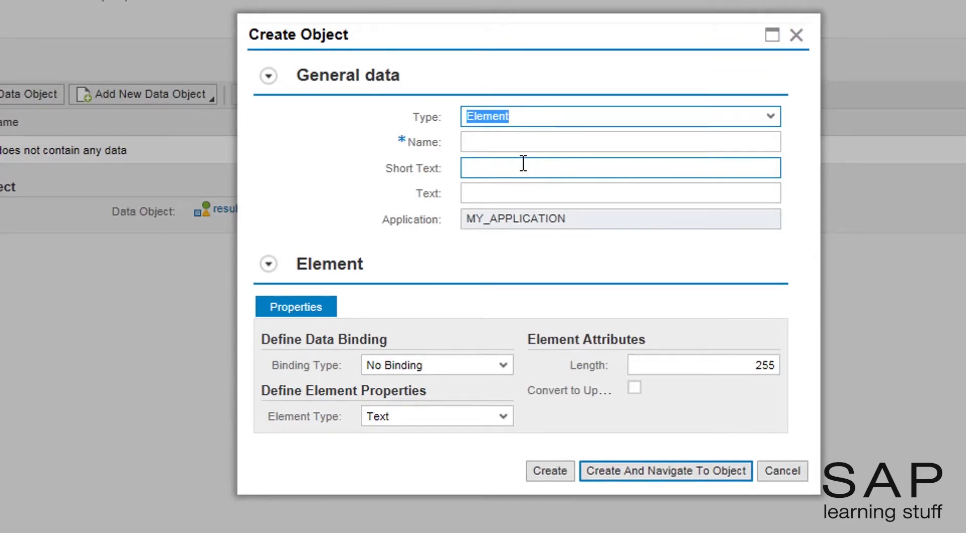
type("de_desired")
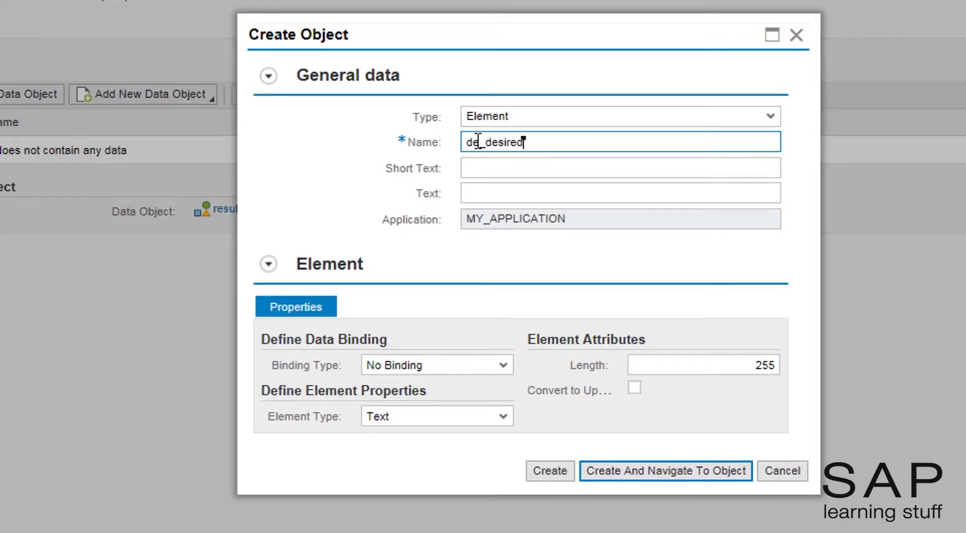
type("_number")
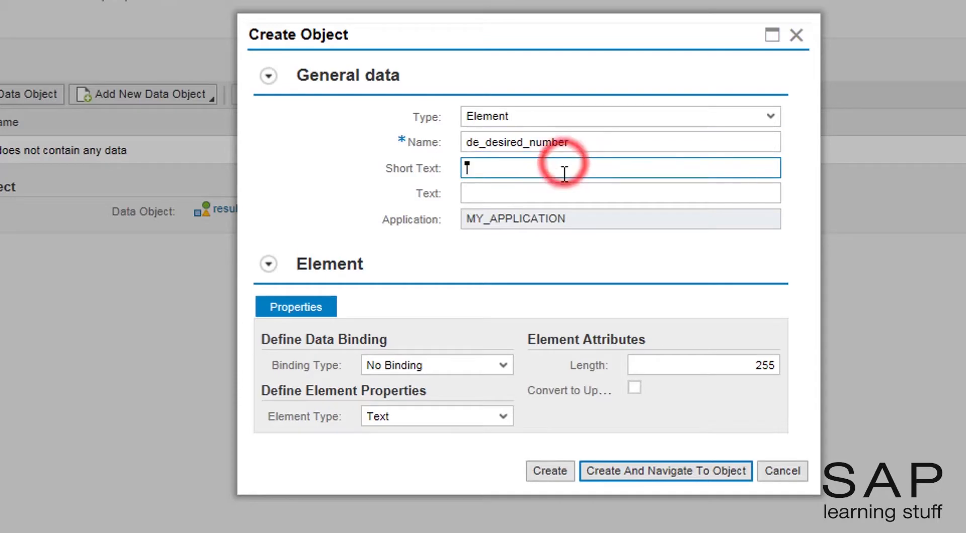
type("desired")
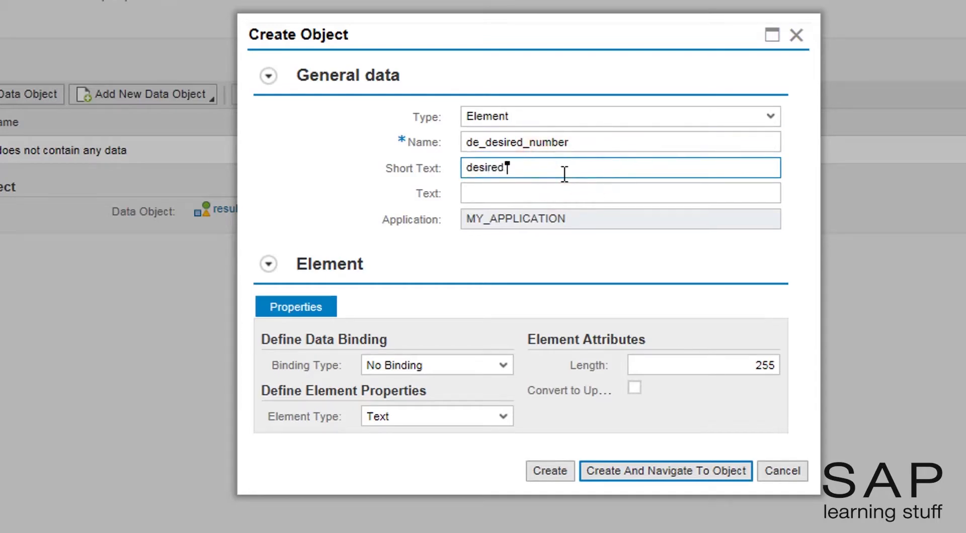
type("number")
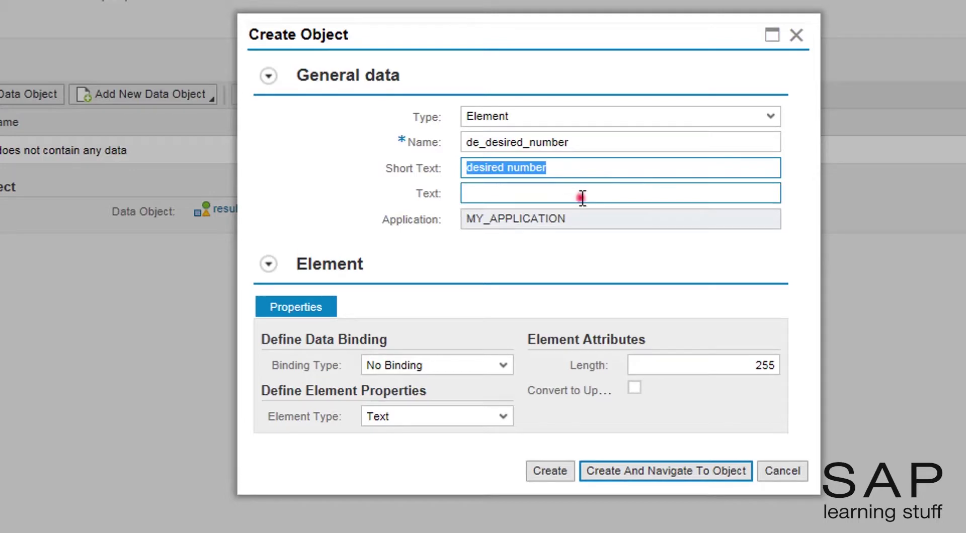
type("desired number")
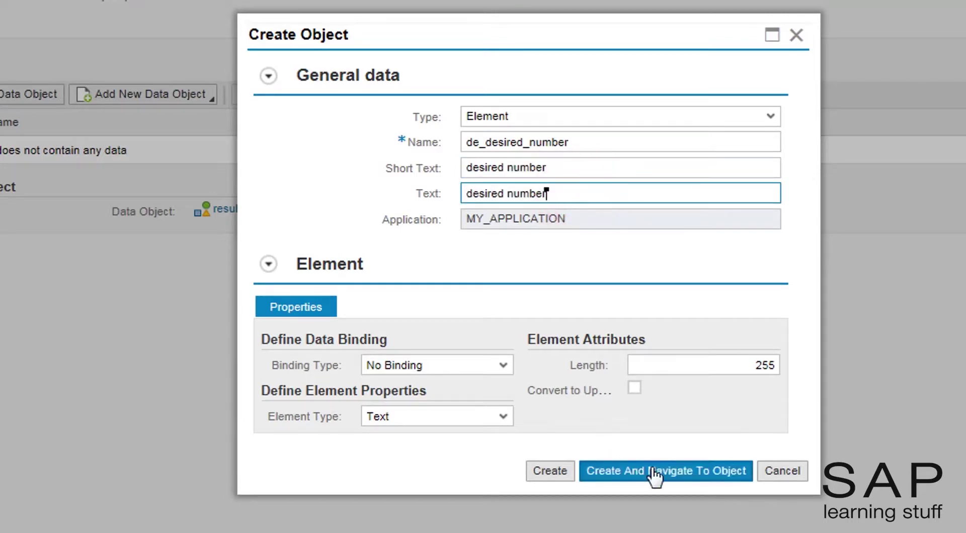
left_click(666, 472)
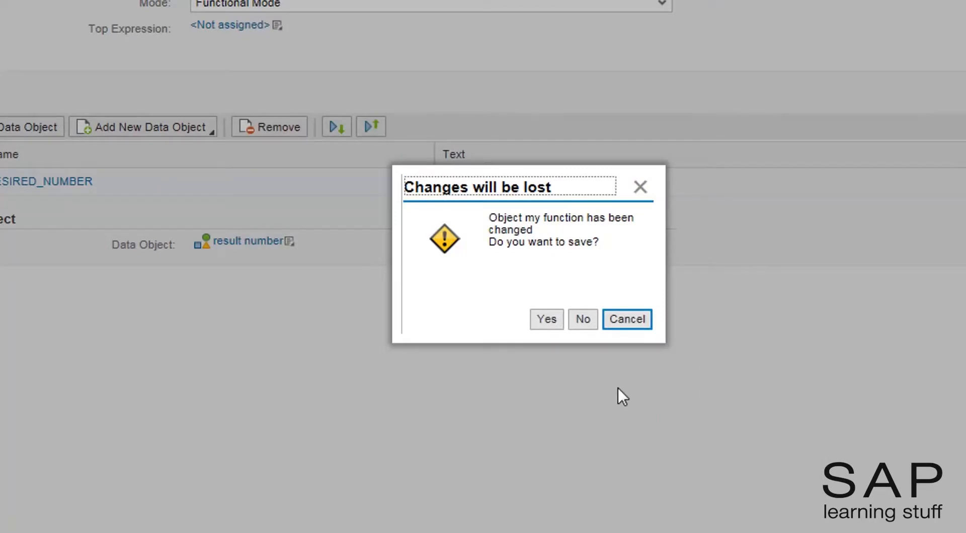
left_click(546, 320)
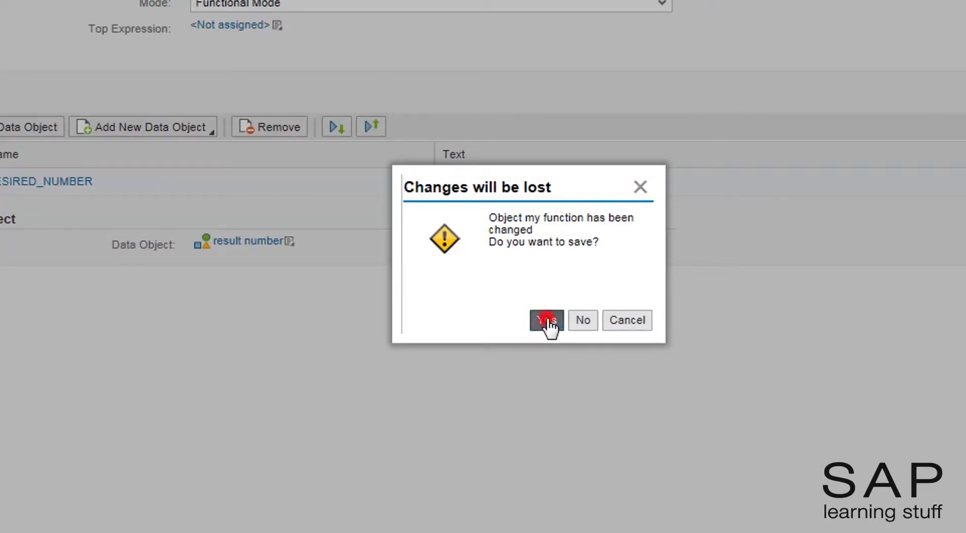
- Open DE_DESIRED_NUMBER and view its empty Domain Values list
left_click(546, 320)
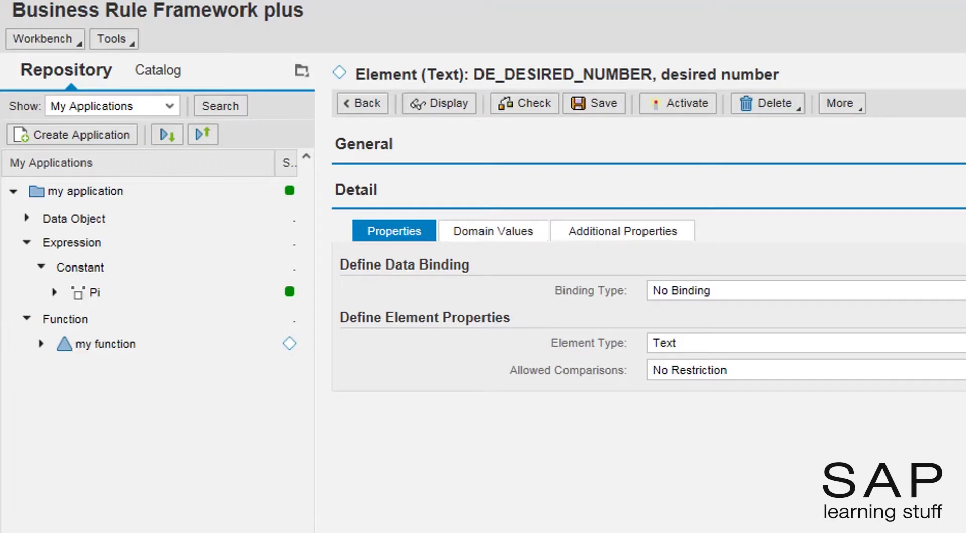
left_click(518, 230)
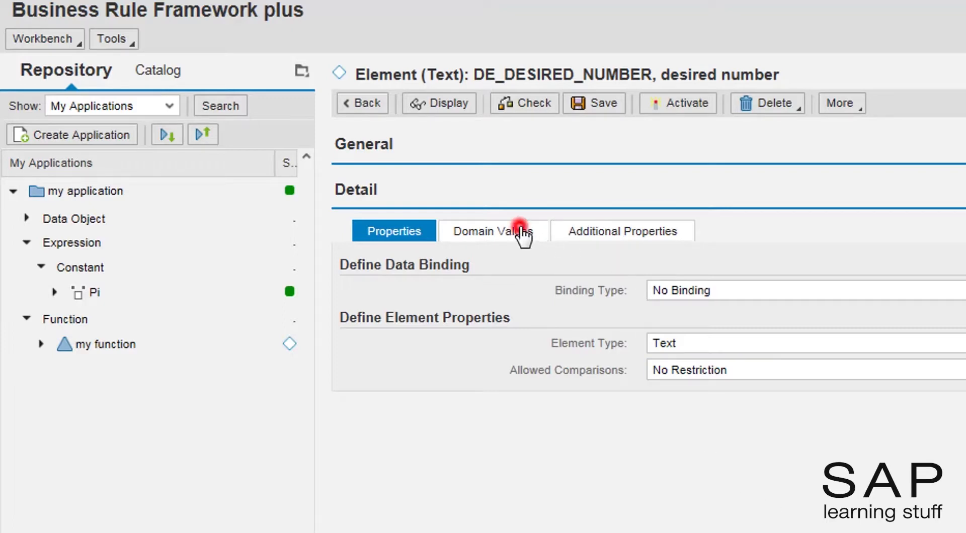
left_click(517, 231)
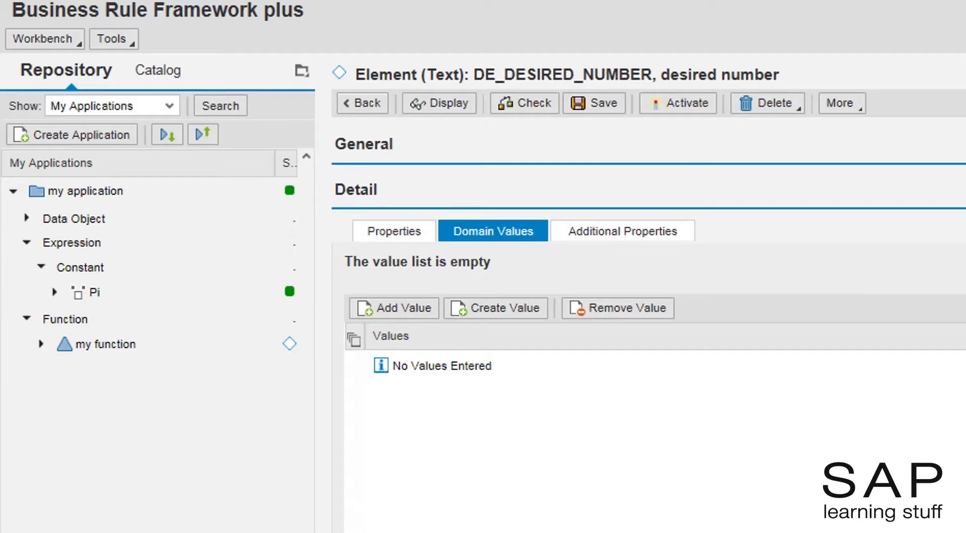
- Start a domain-value constant named cnst_pi_option with short and long text 'pi number'
left_click(494, 306)
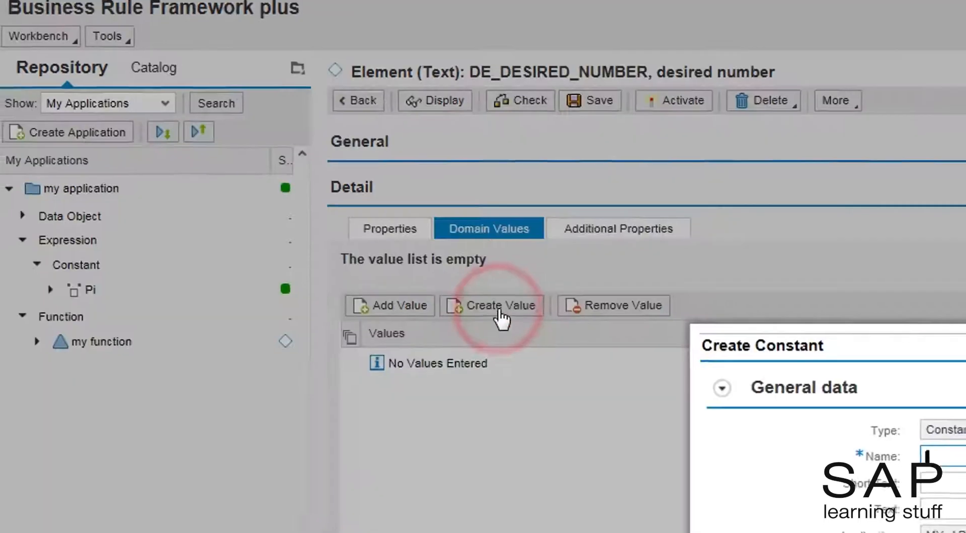
left_click(498, 306)
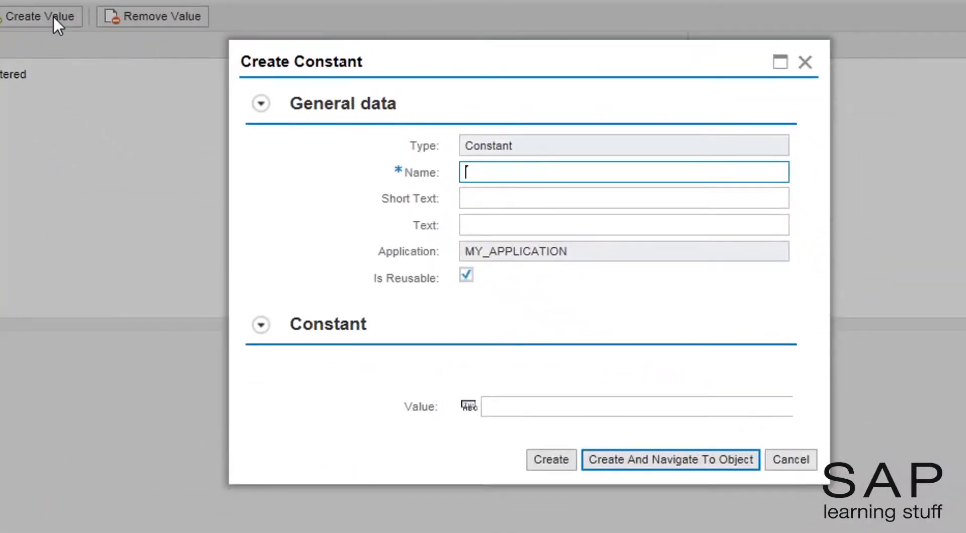
type("cnst_pi")
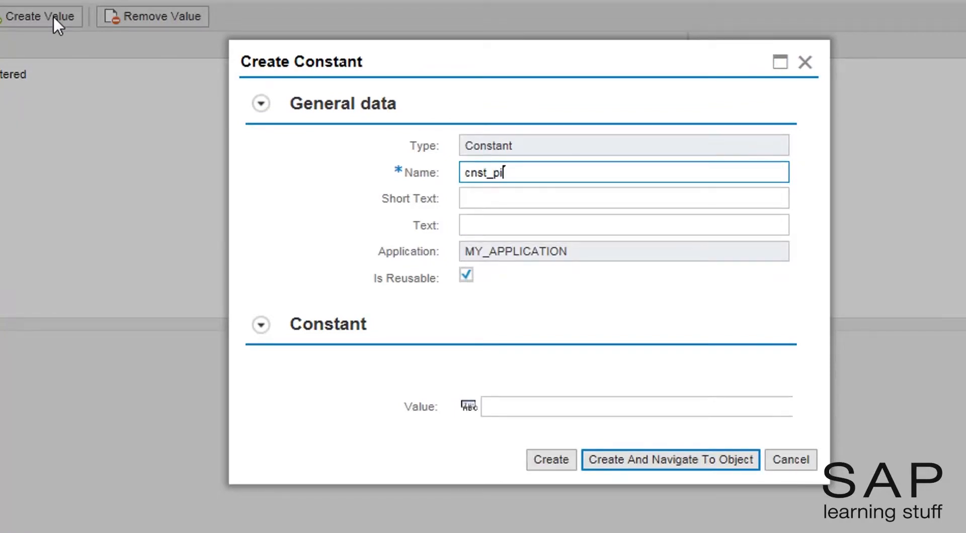
type("_optio")
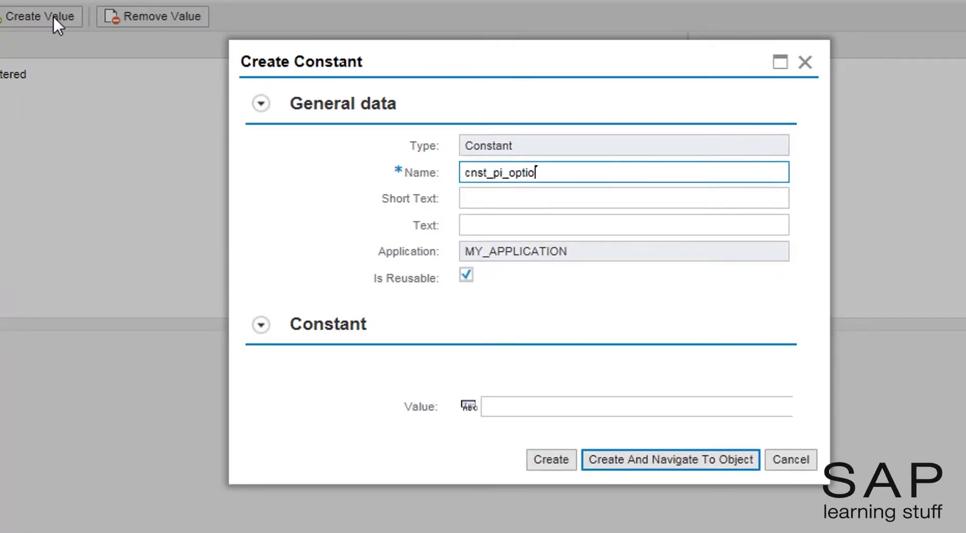
left_click(529, 197)
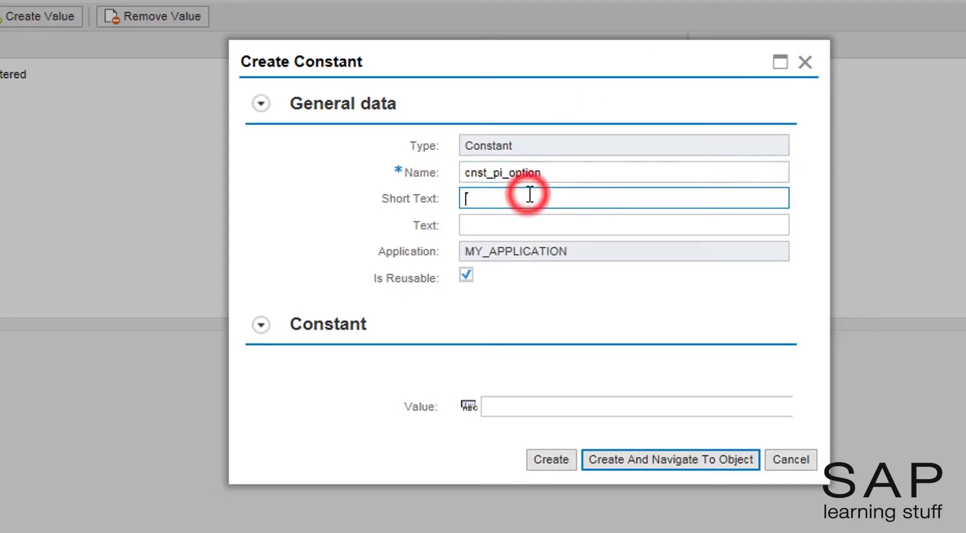
type("pi number")
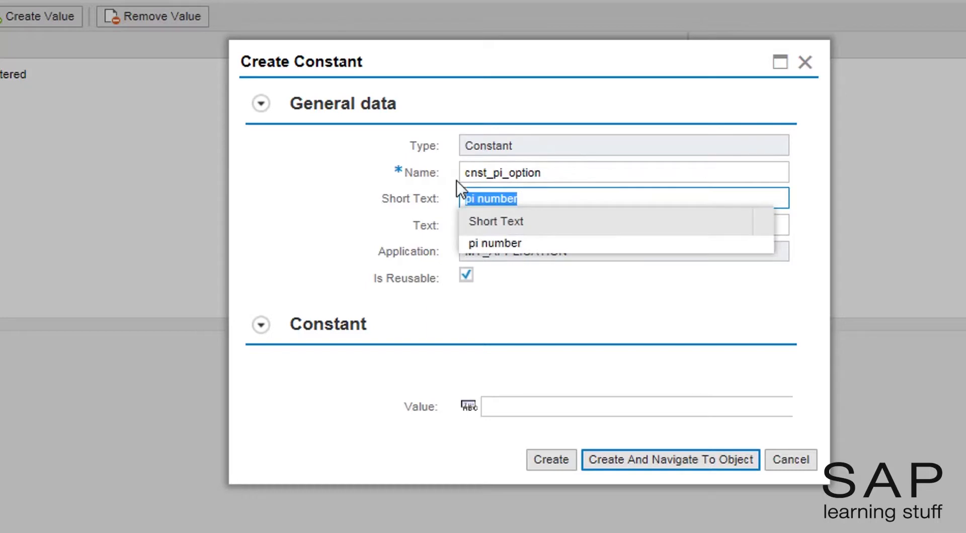
left_click(541, 224)
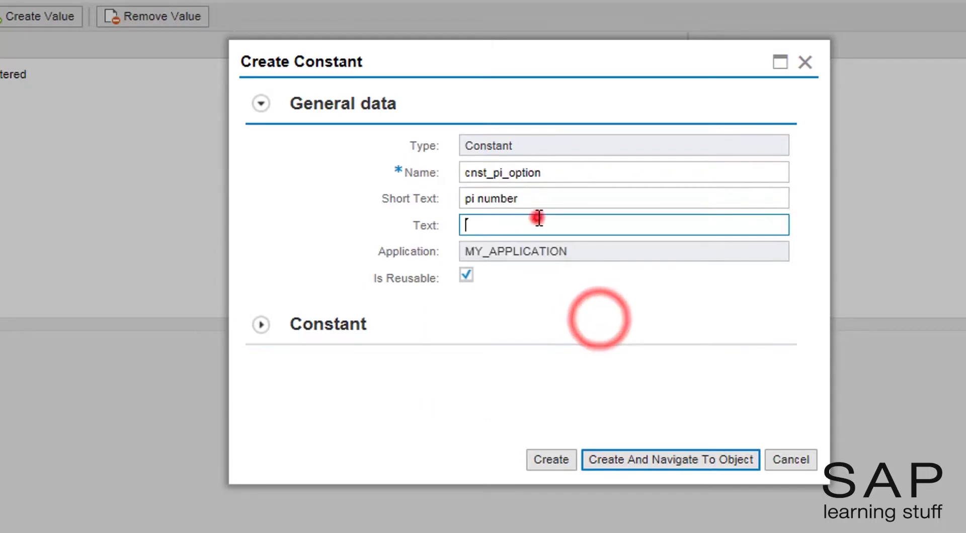
type("pi number")
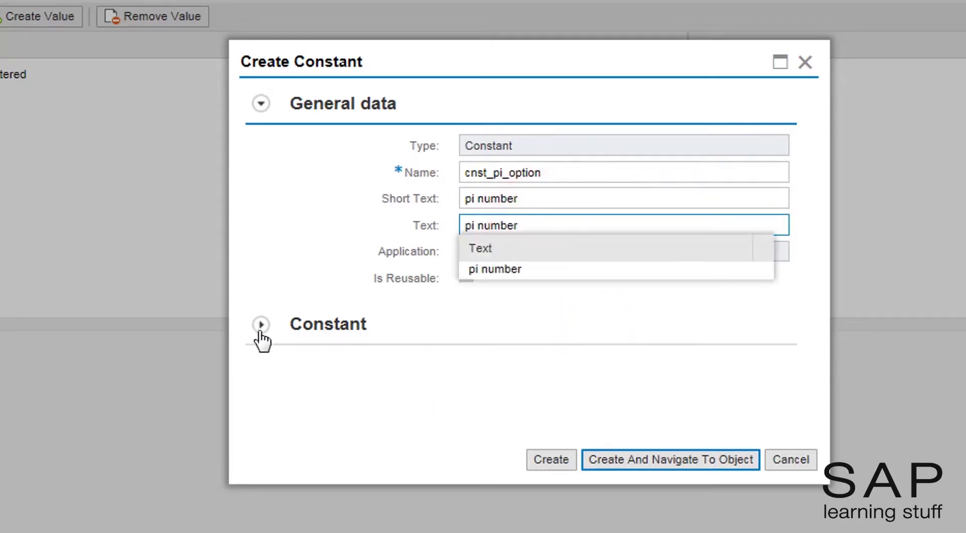
- Set the constant's value to 'Pi number' and create it
left_click(261, 325)
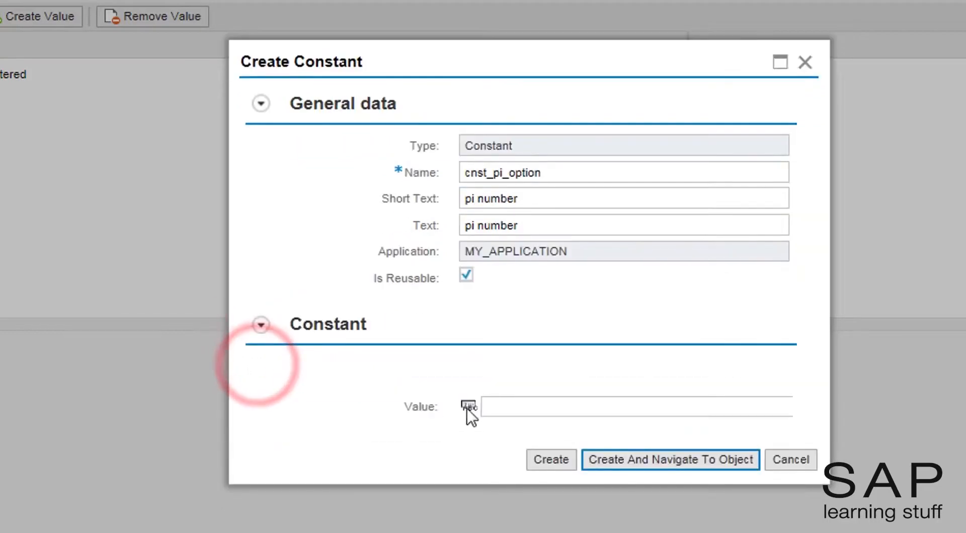
left_click(535, 408)
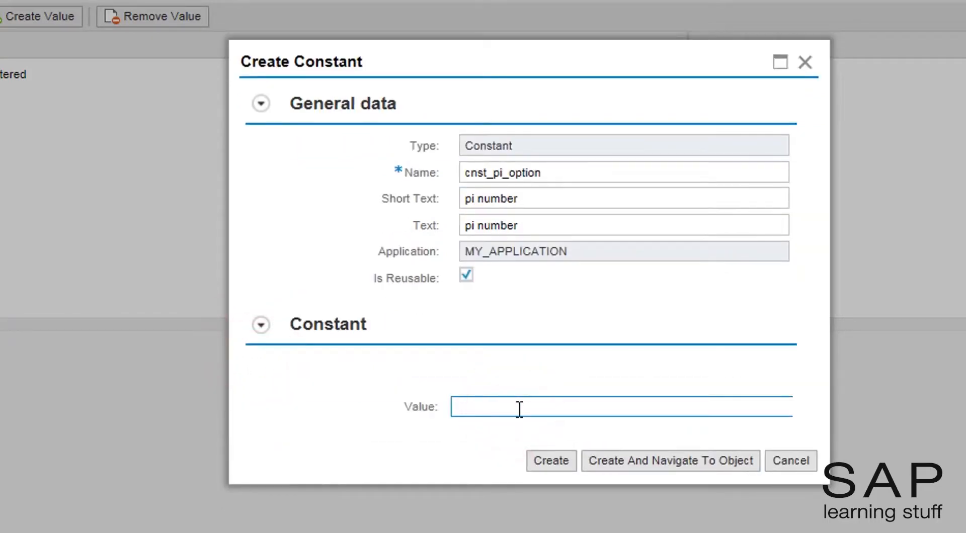
type("Pi")
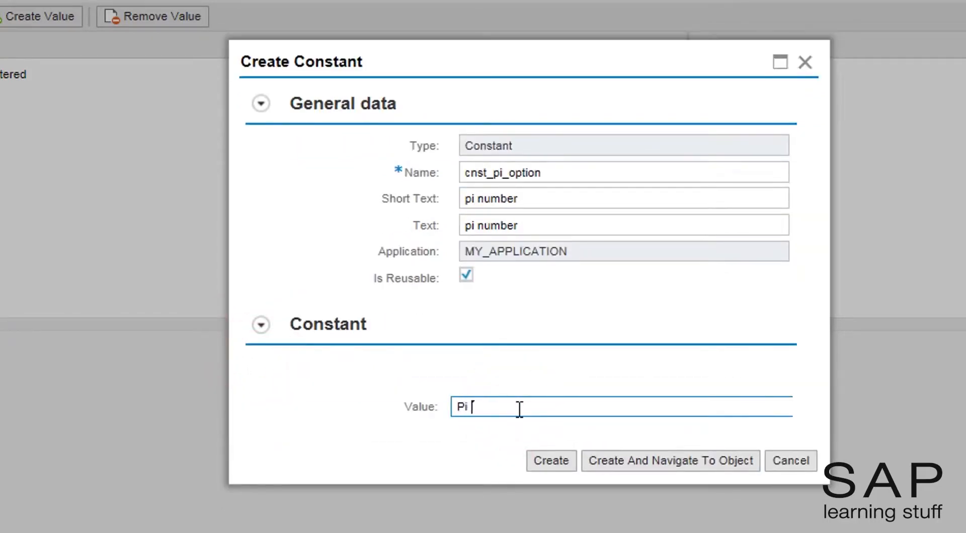
type("number")
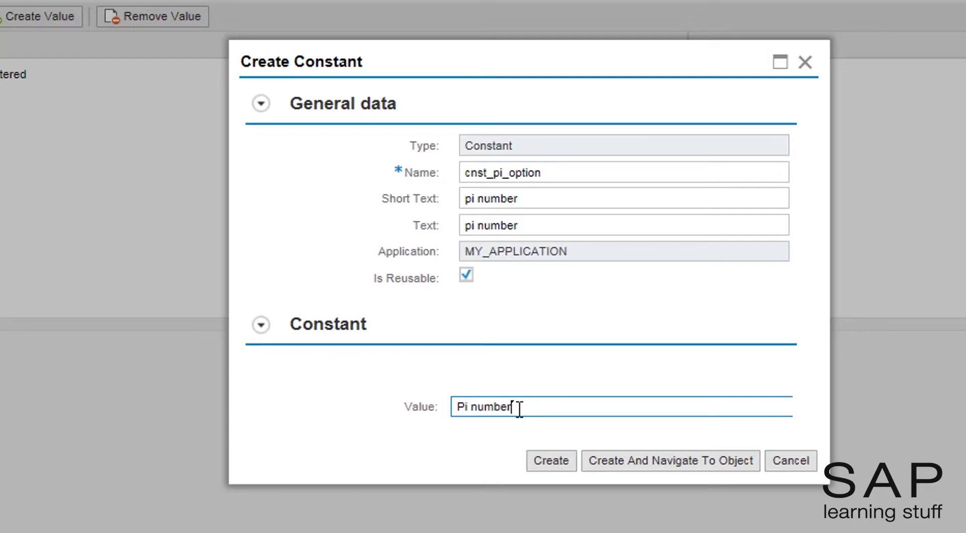
left_click(551, 460)
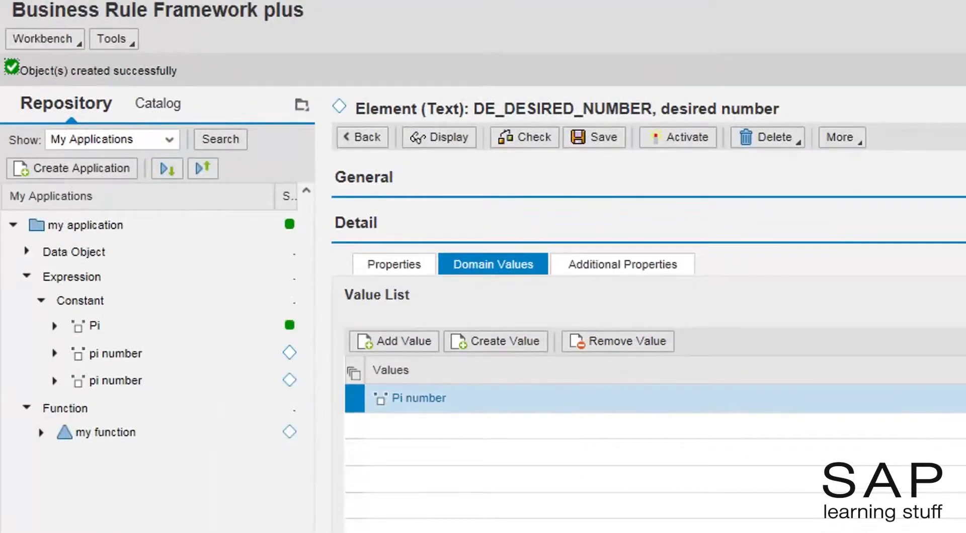
- Create constant cnst_e_option with short text and value 'e number' as a domain value
left_click(505, 341)
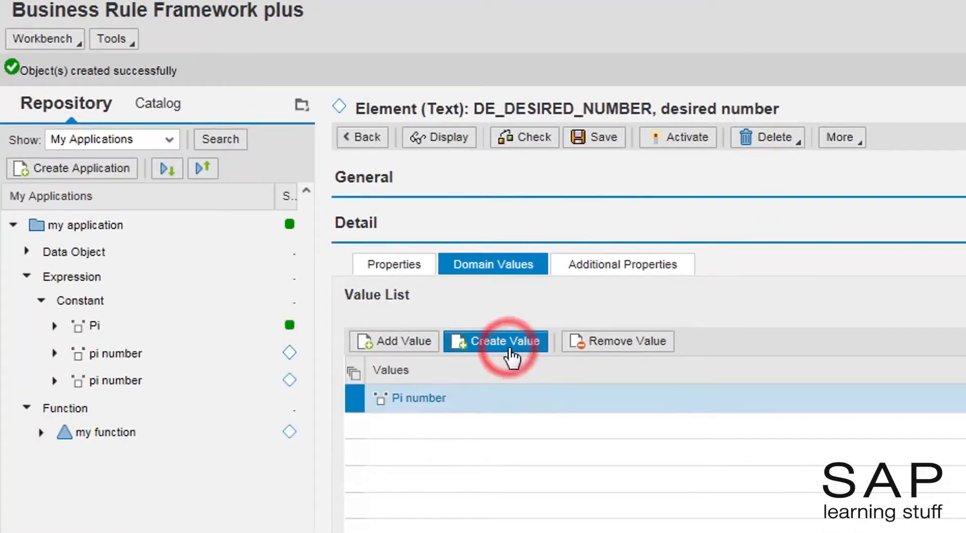
left_click(505, 341)
type("cnst_e_")
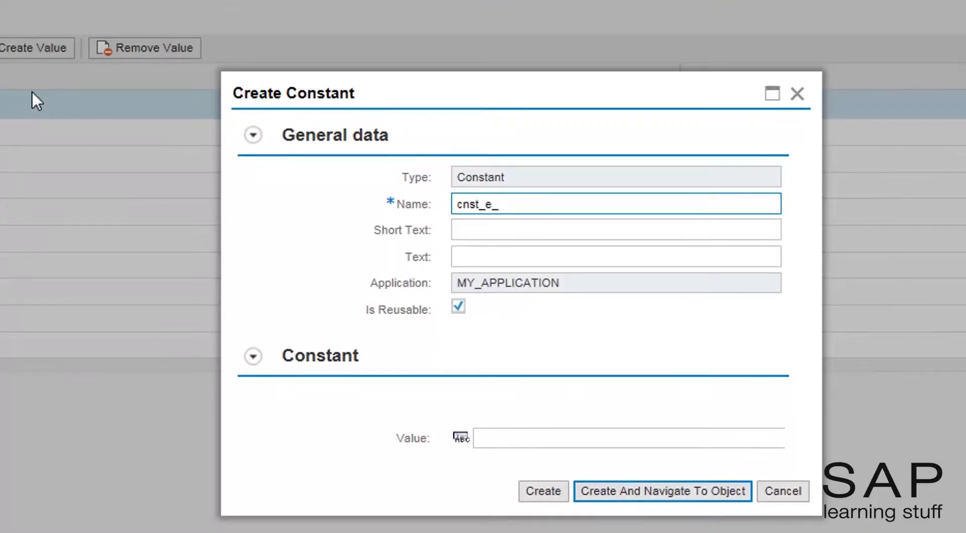
type("option")
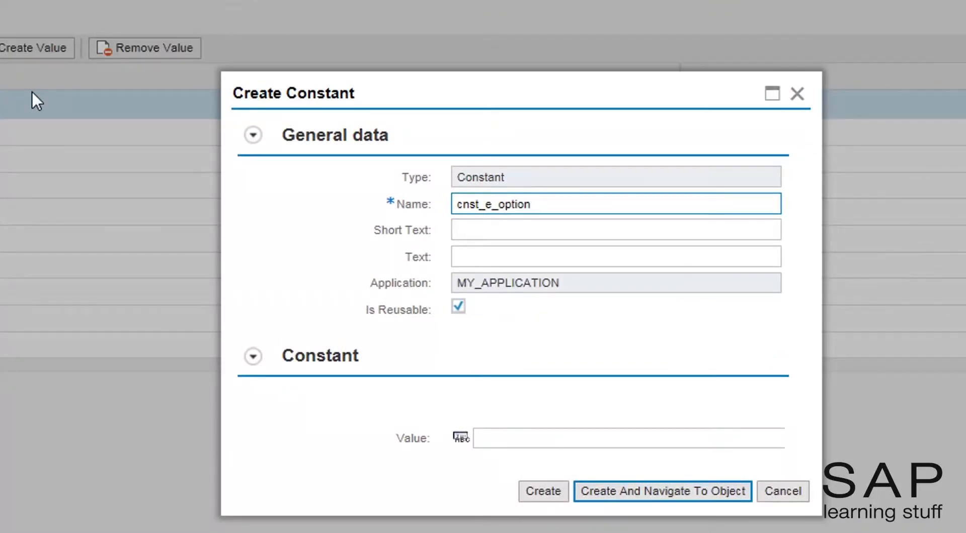
type("e")
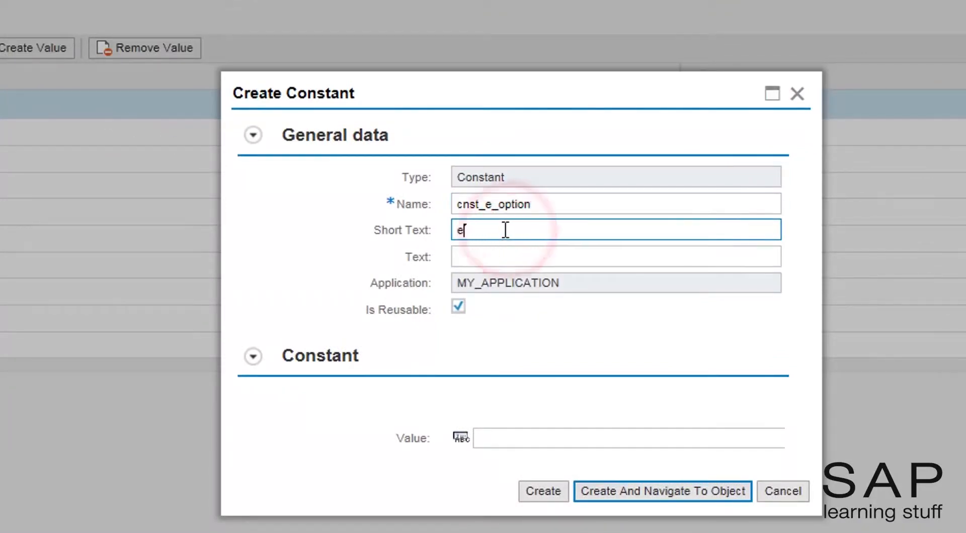
type("number")
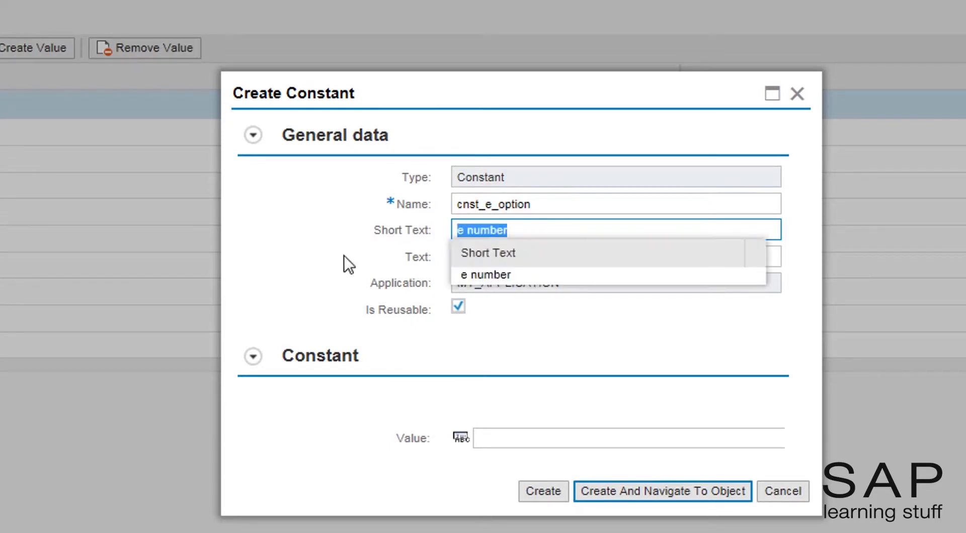
left_click(485, 275)
type("e number")
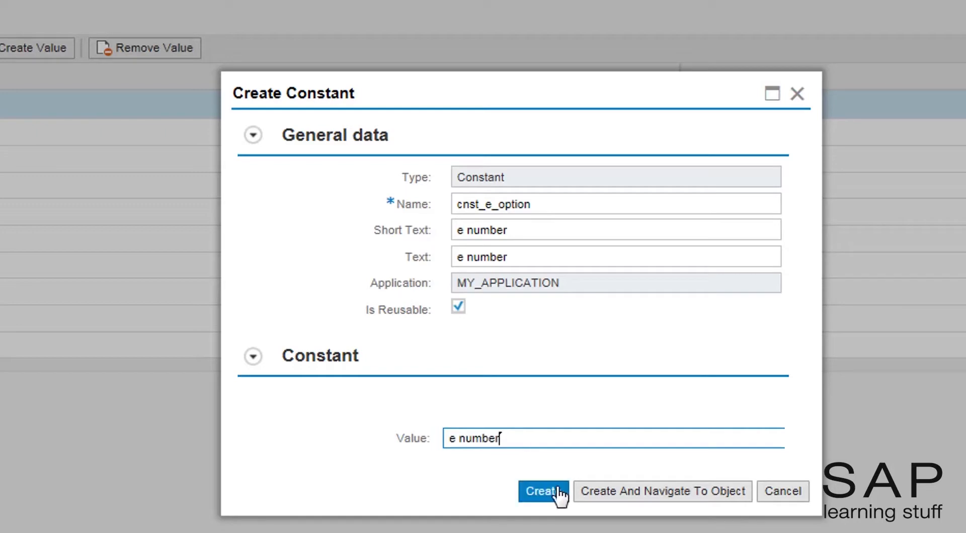
left_click(544, 491)
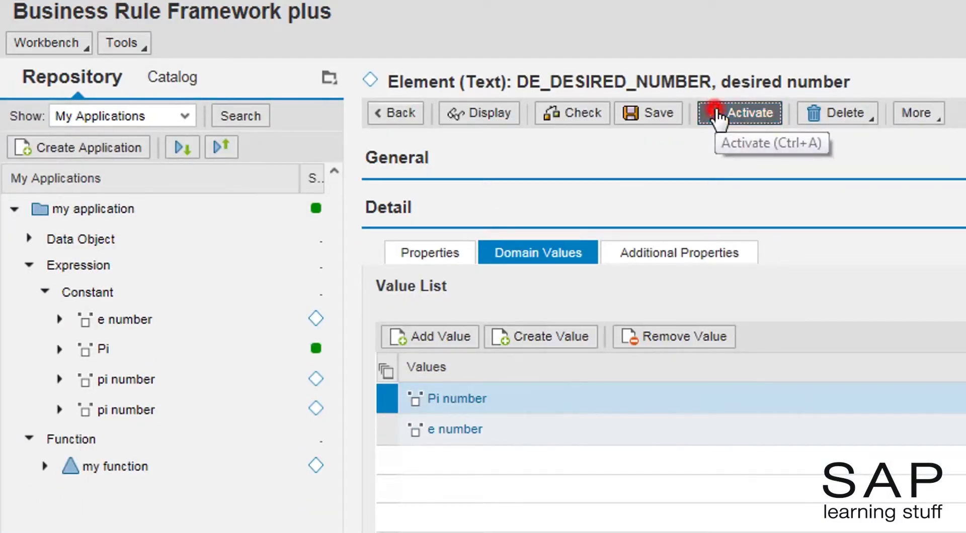
- Activate the DE_DESIRED_NUMBER element
left_click(729, 113)
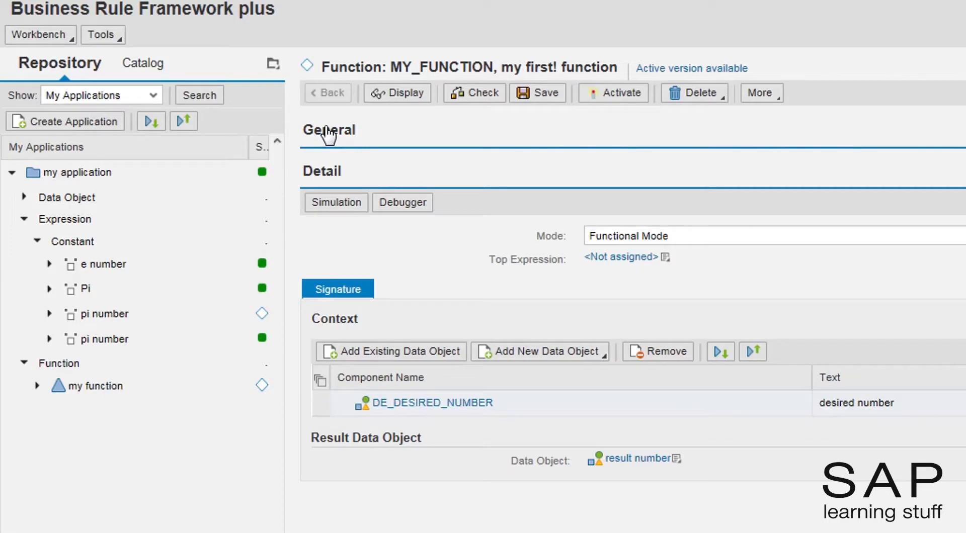
- Create Case expression CASE_GET_NUMBER, text 'get number', as MY_FUNCTION's top expression
left_click(666, 257)
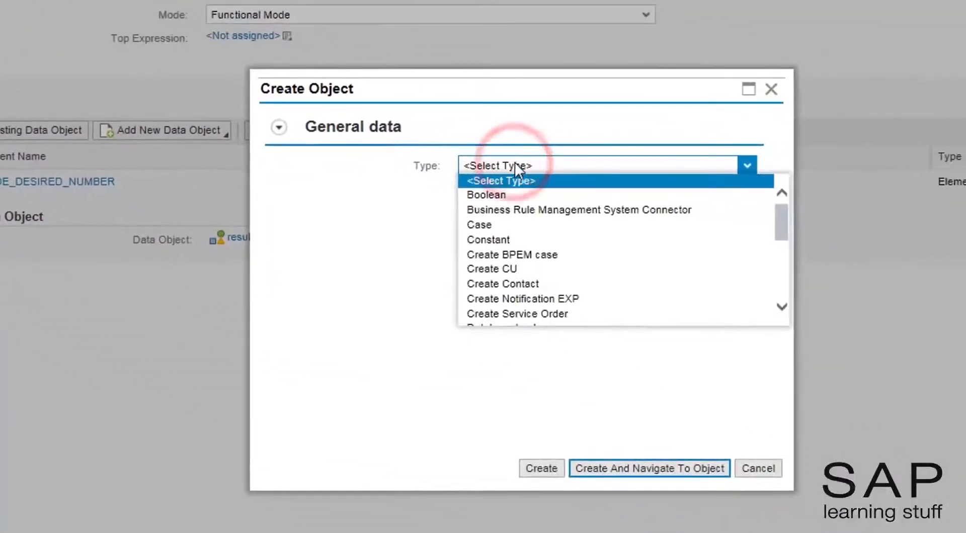
left_click(479, 225)
type("c")
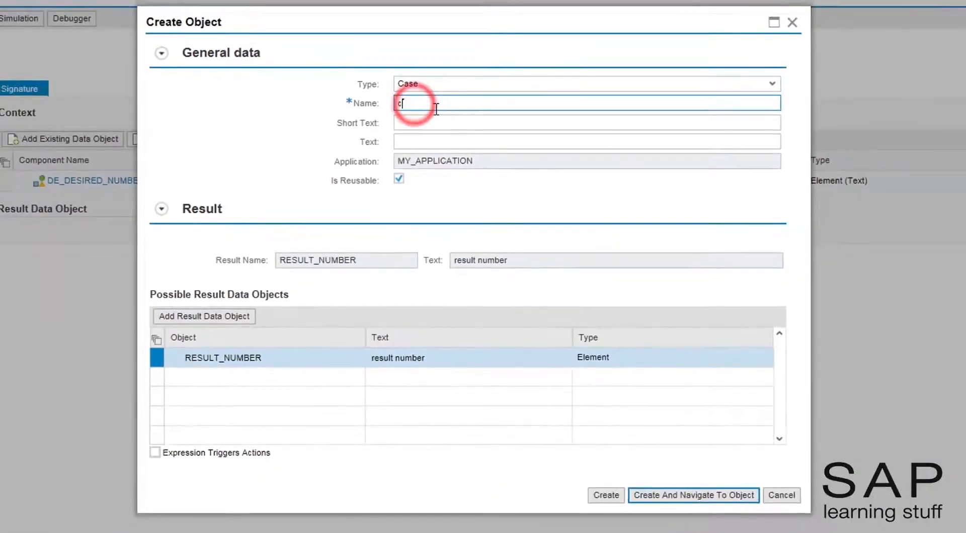
type("ase_")
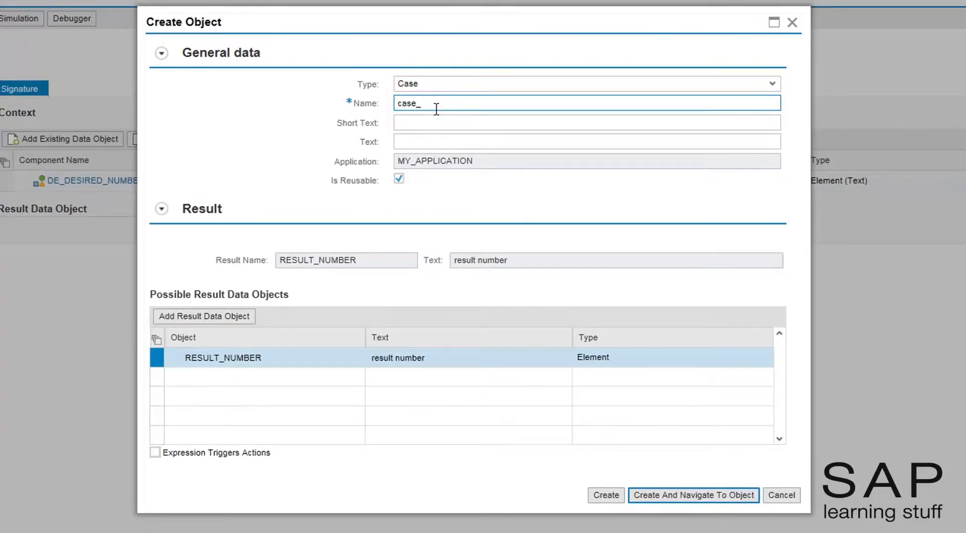
type("get_number")
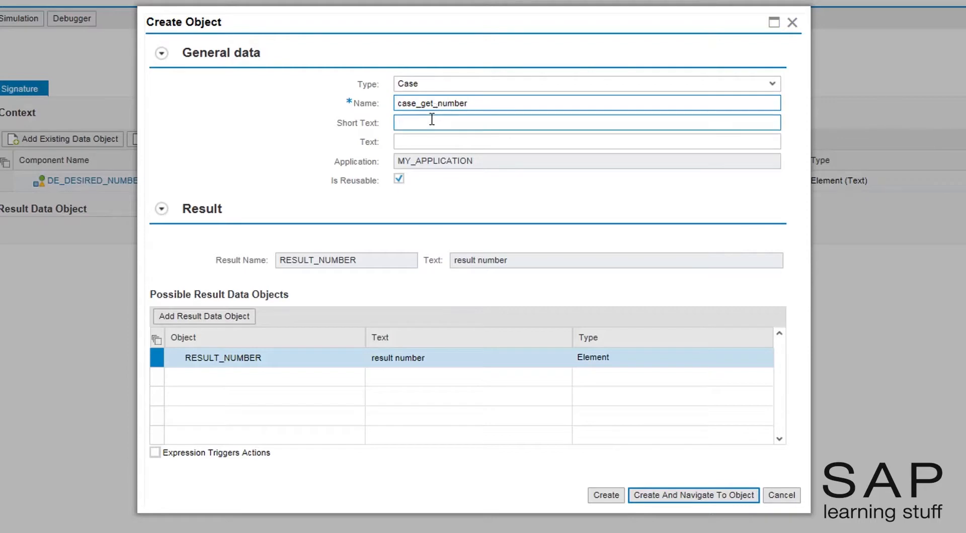
type("get number")
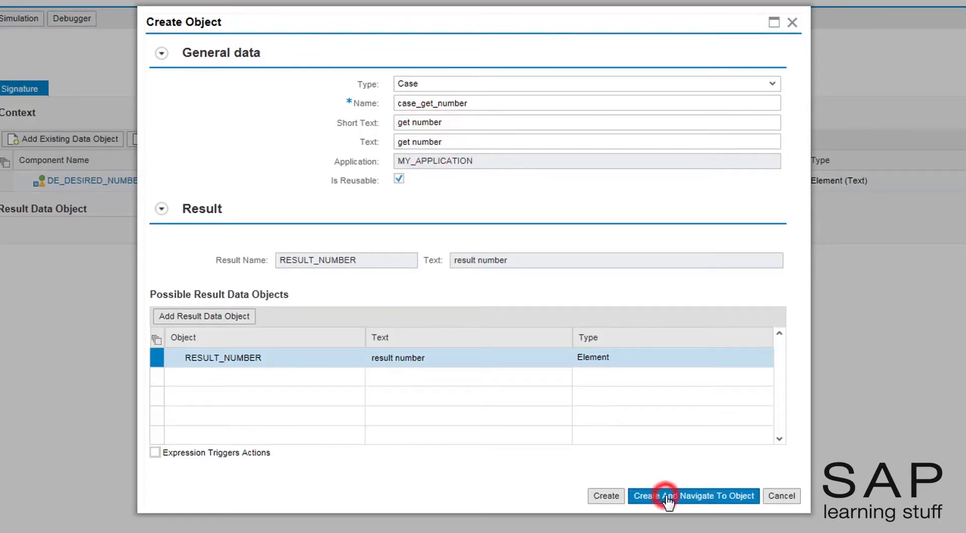
left_click(695, 496)
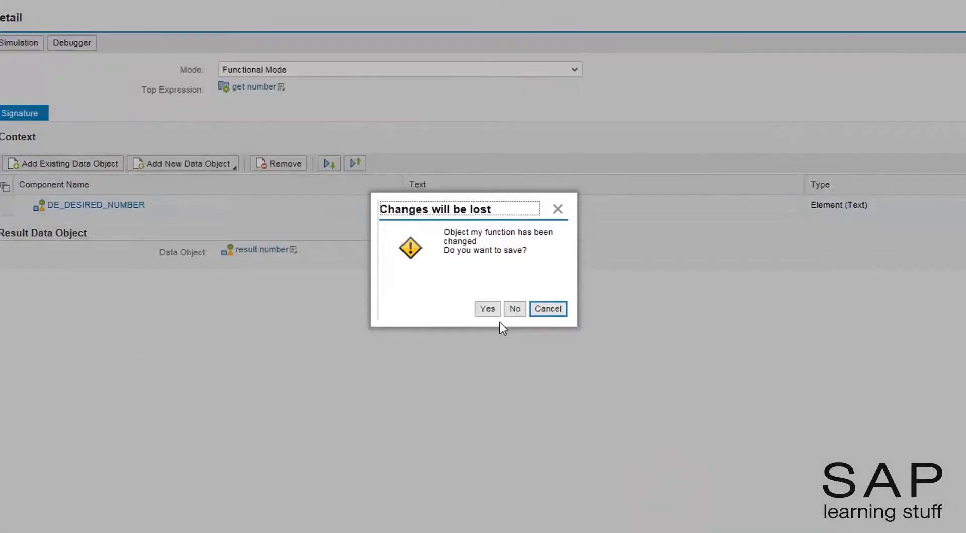
- Answer the unsaved-changes prompt and set the case's Result Type to Return Value
left_click(515, 309)
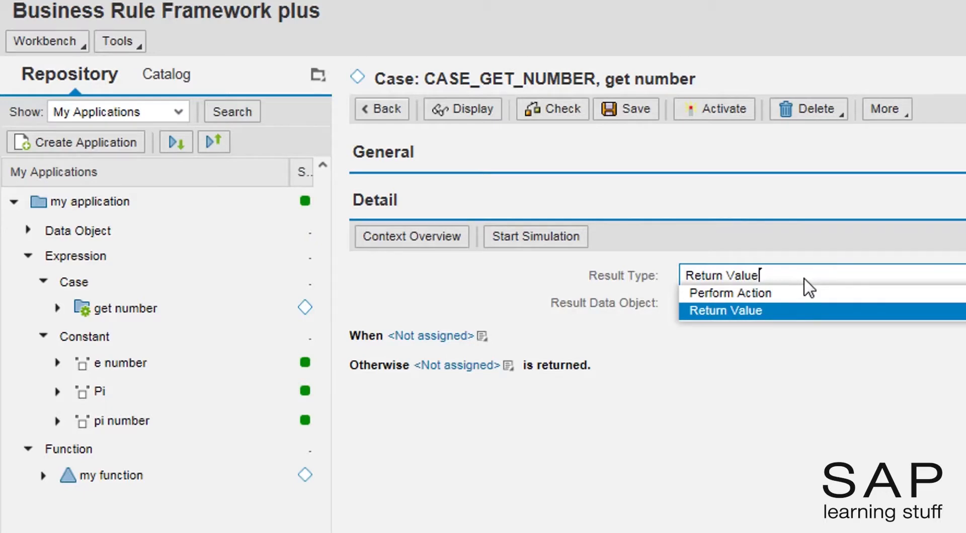
left_click(725, 310)
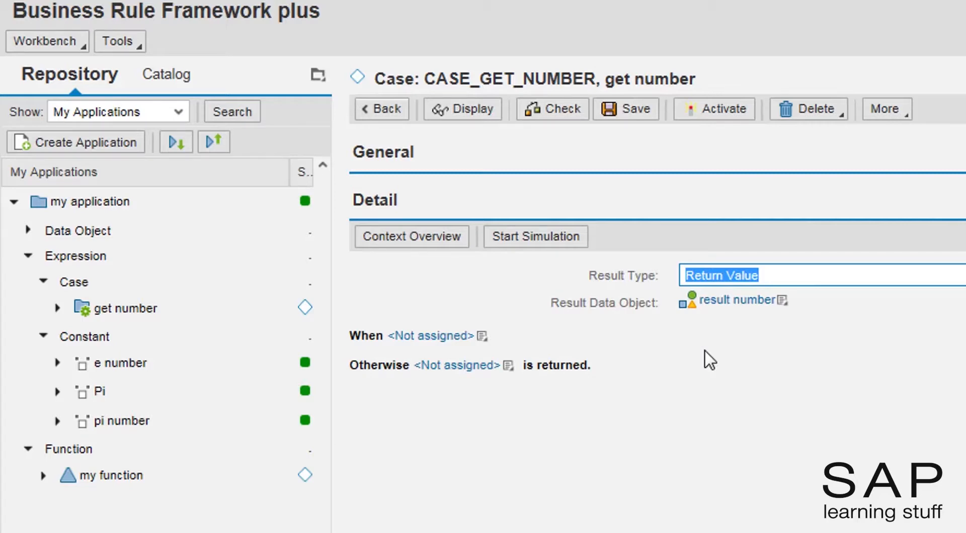
mouse_move(482, 336)
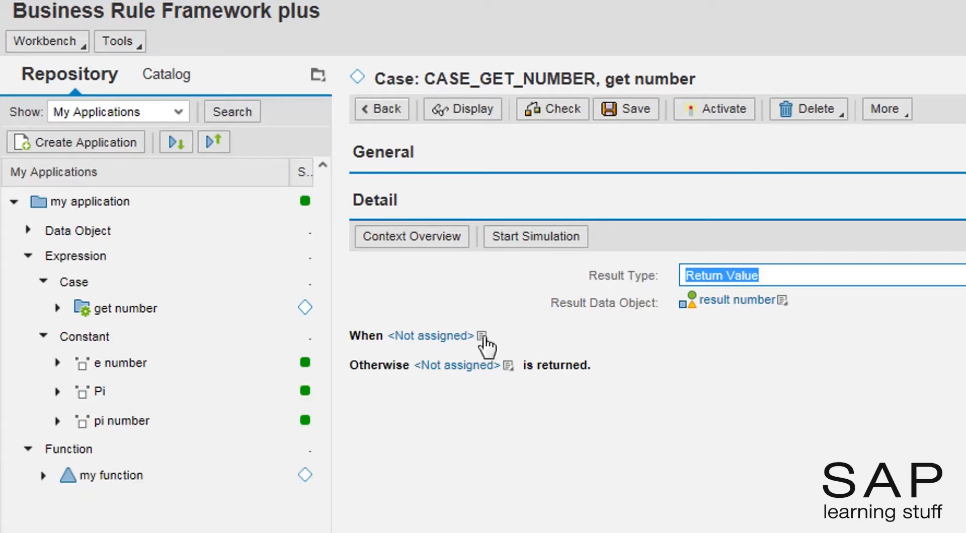
- Set When to context desired number, with value pi number returning the Pi constant
left_click(482, 336)
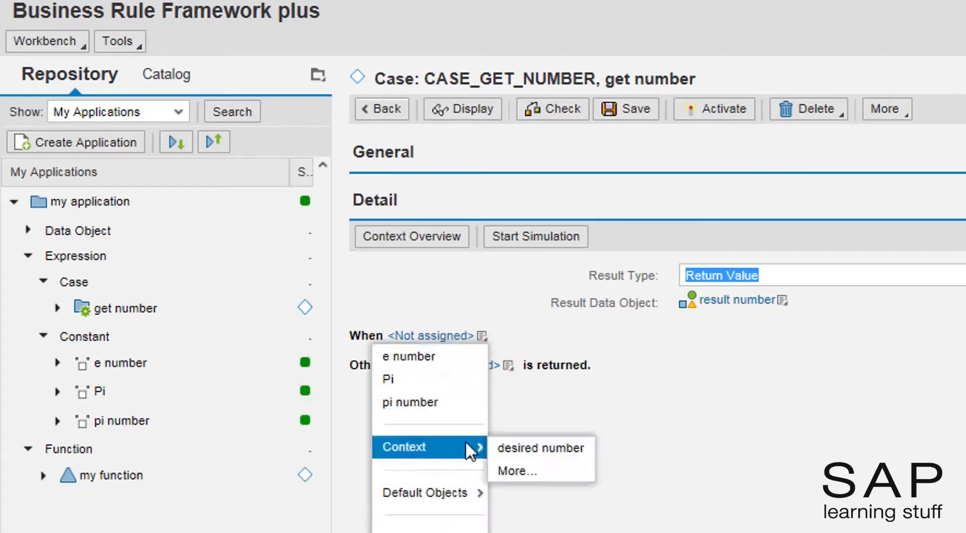
left_click(540, 448)
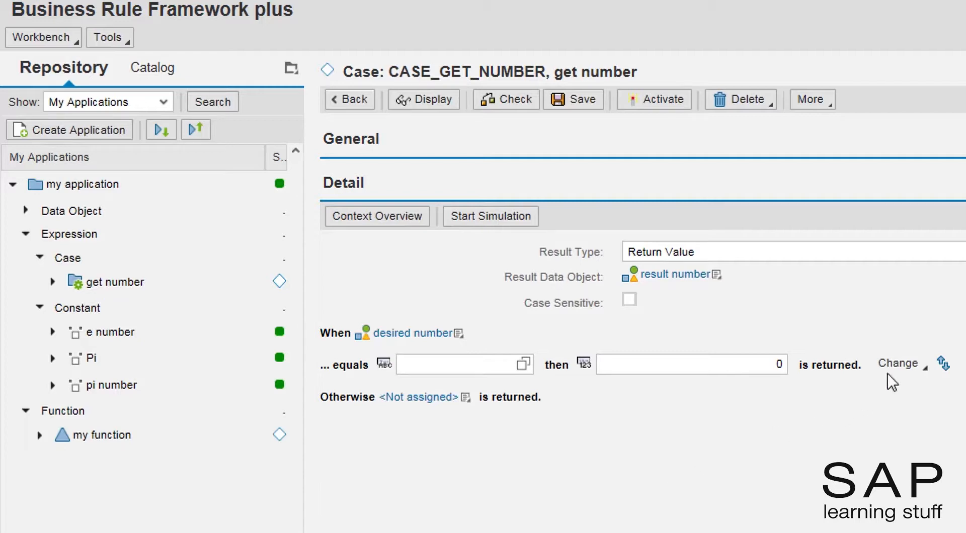
left_click(899, 366)
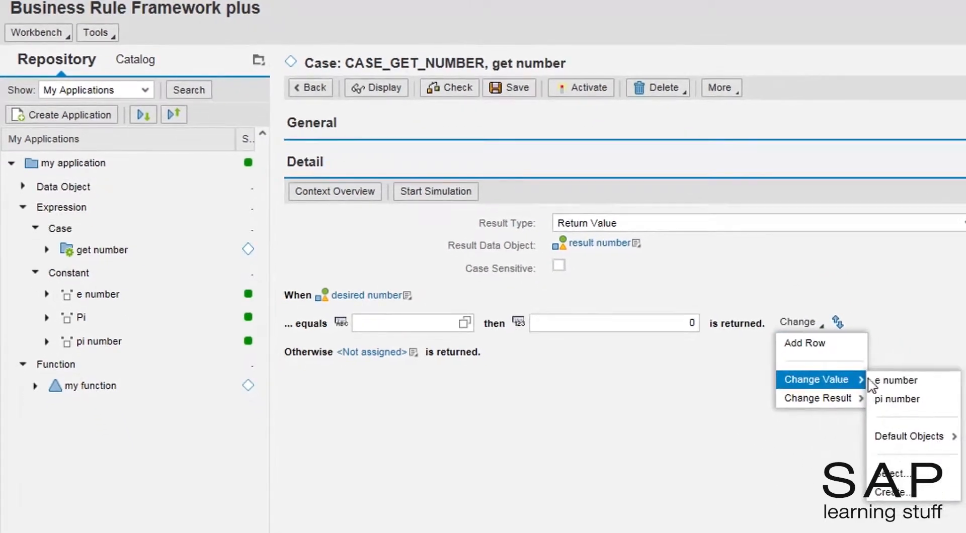
left_click(898, 399)
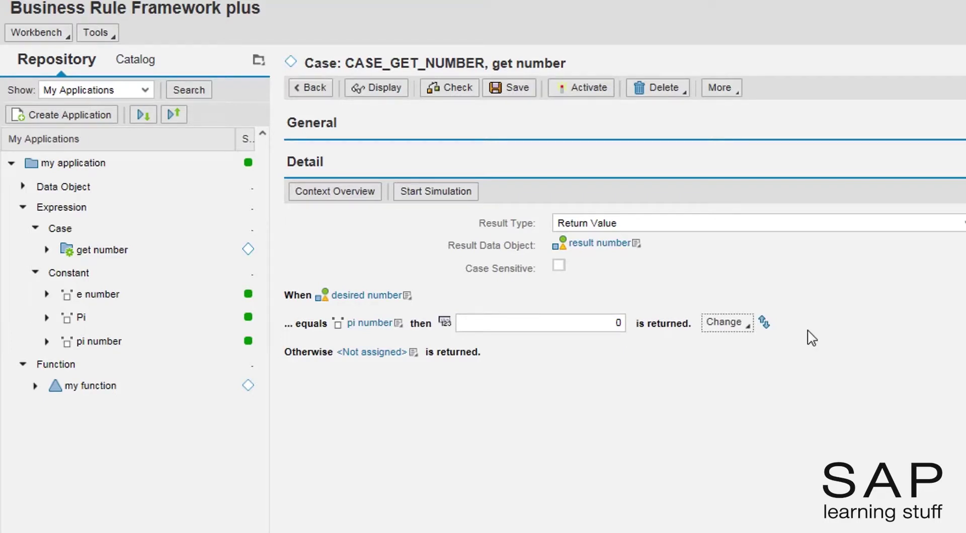
left_click(727, 323)
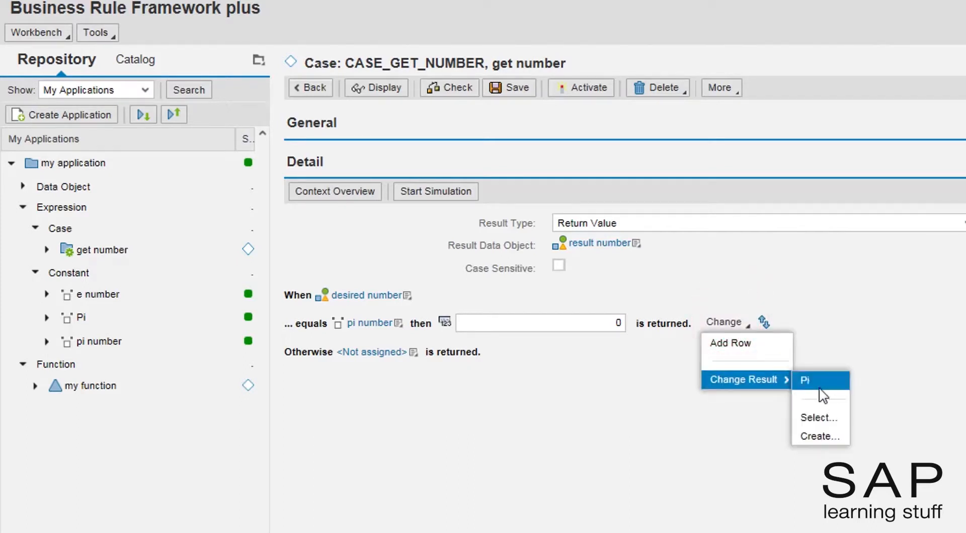
left_click(806, 381)
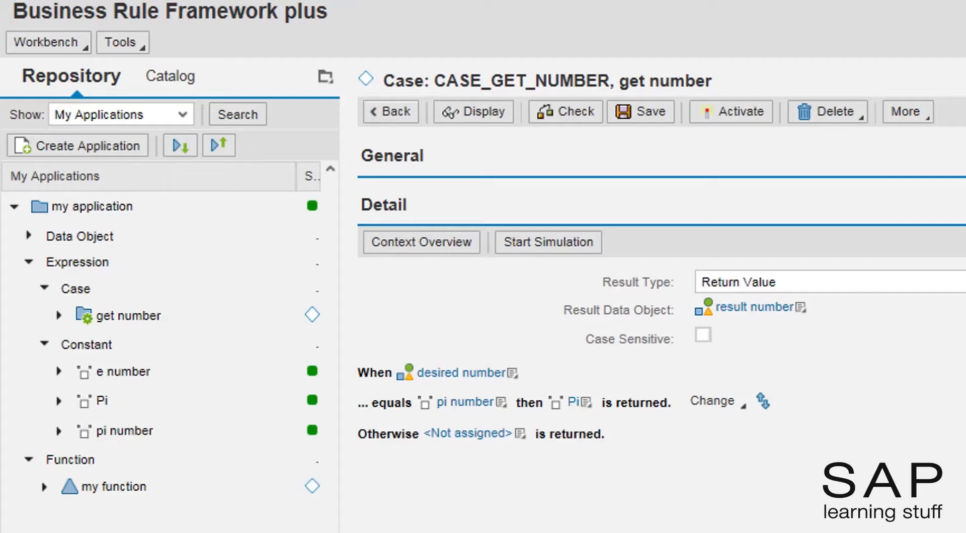
mouse_move(645, 491)
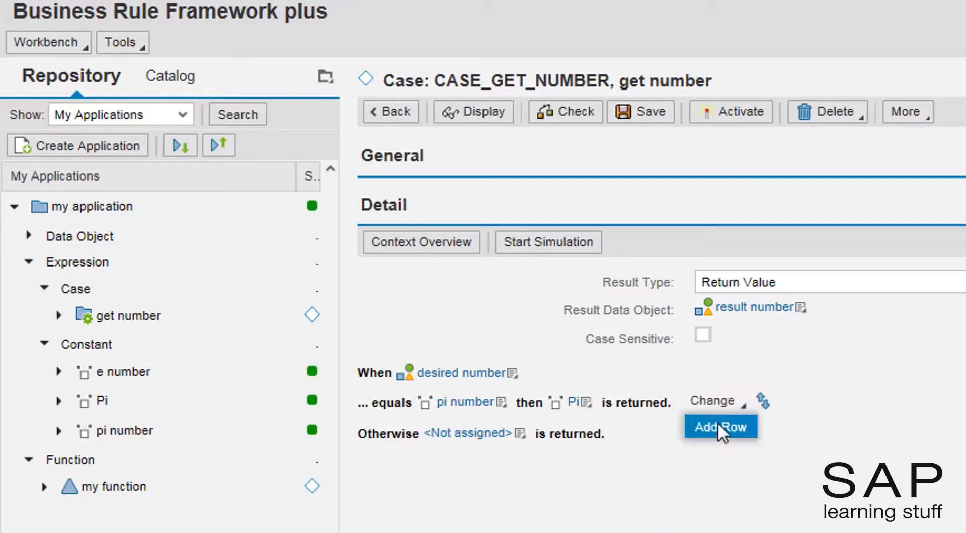
- Add a second case row for e number with direct value result 2.71
left_click(721, 427)
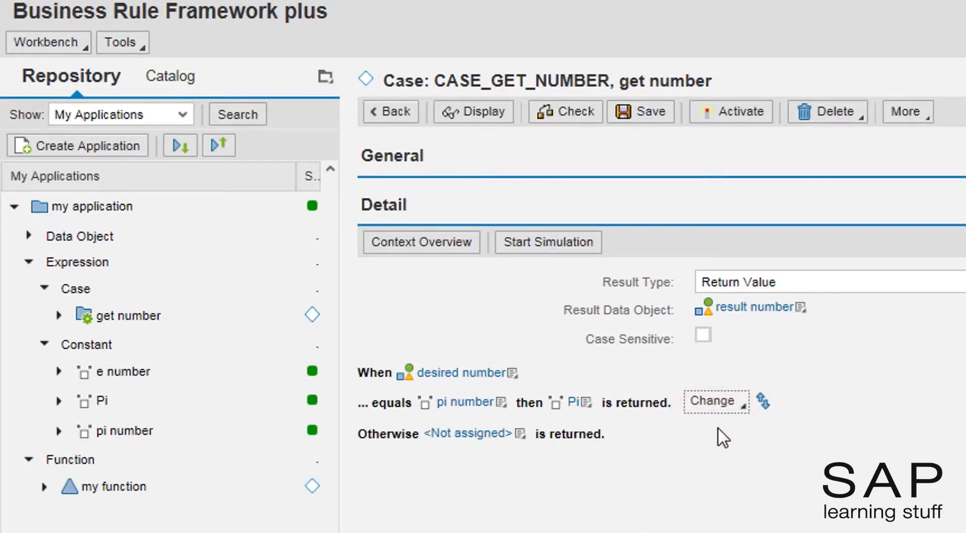
left_click(711, 402)
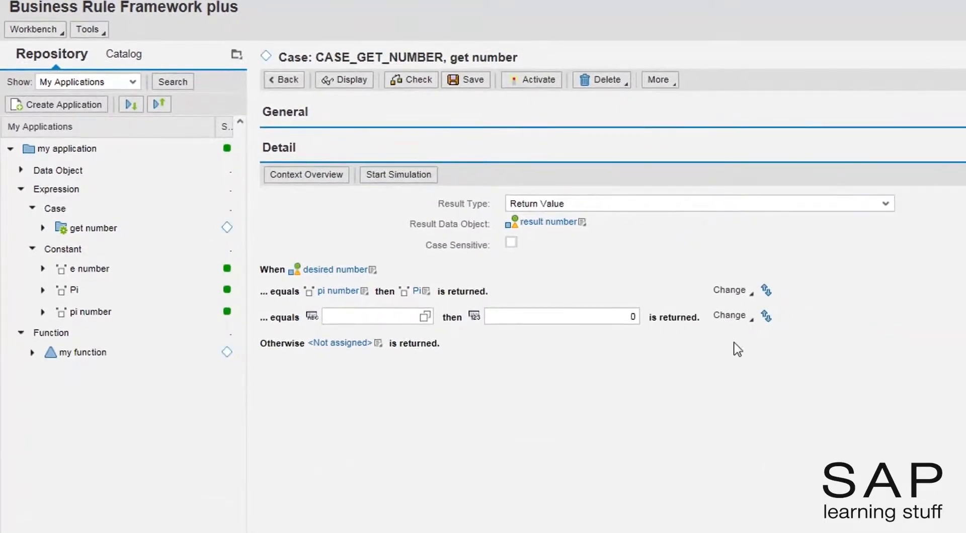
left_click(732, 315)
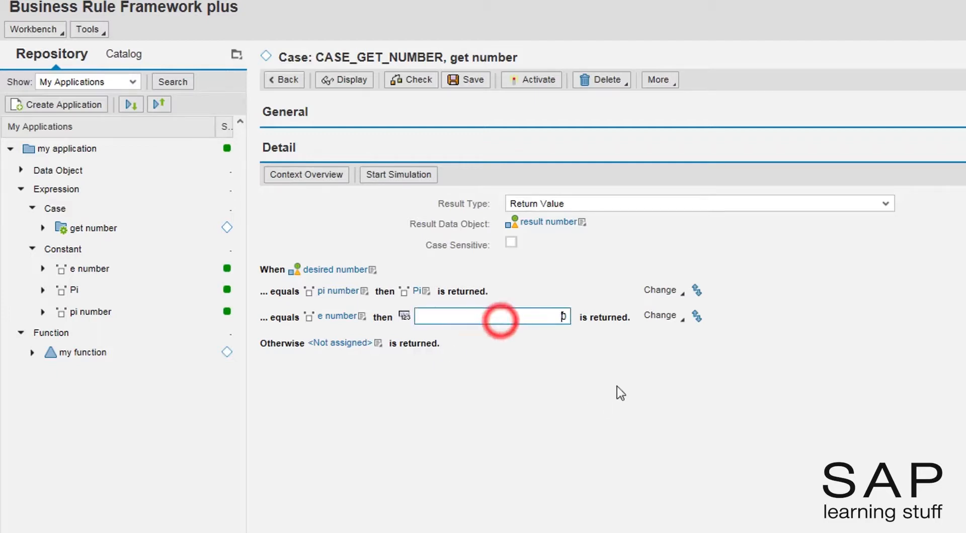
type("2.71")
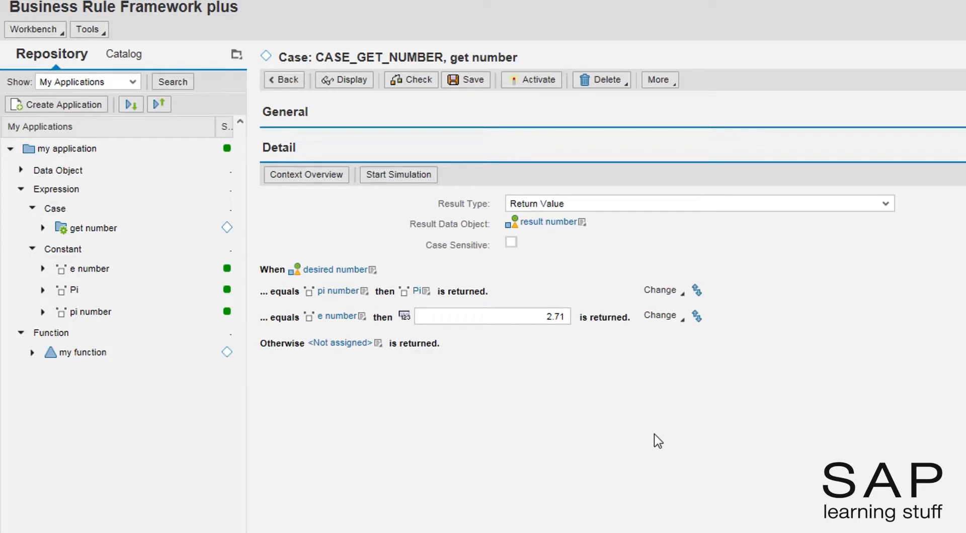
mouse_move(620, 426)
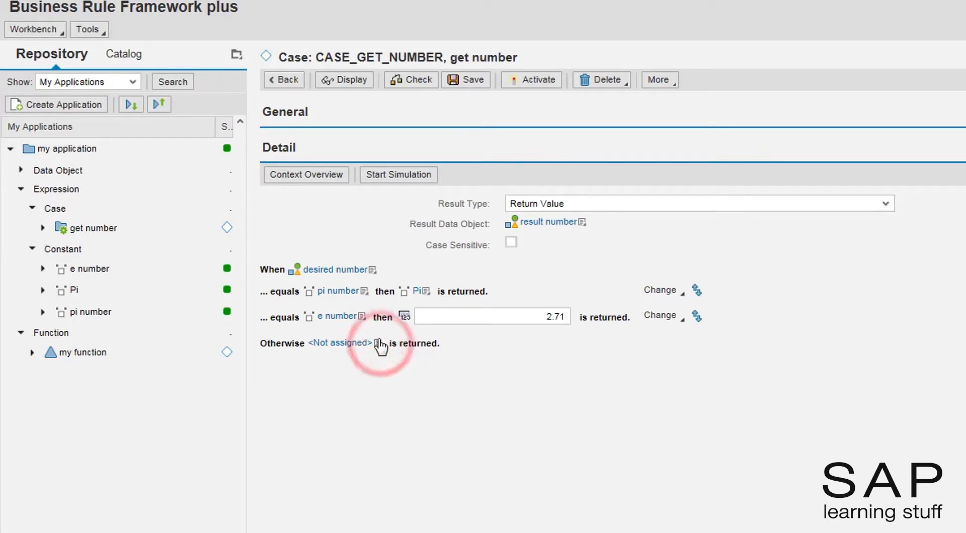
- Give the Otherwise branch a direct value of -1
left_click(378, 343)
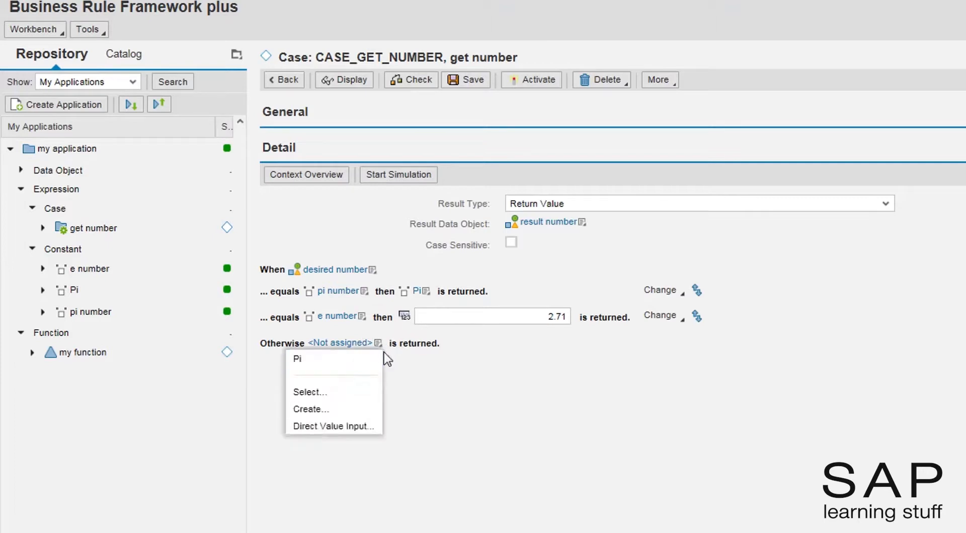
left_click(334, 427)
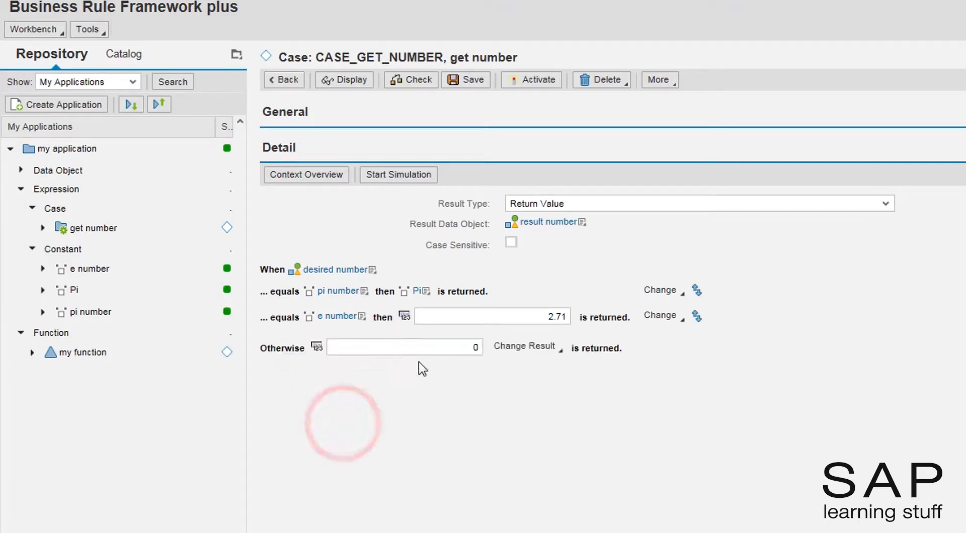
left_click(404, 348)
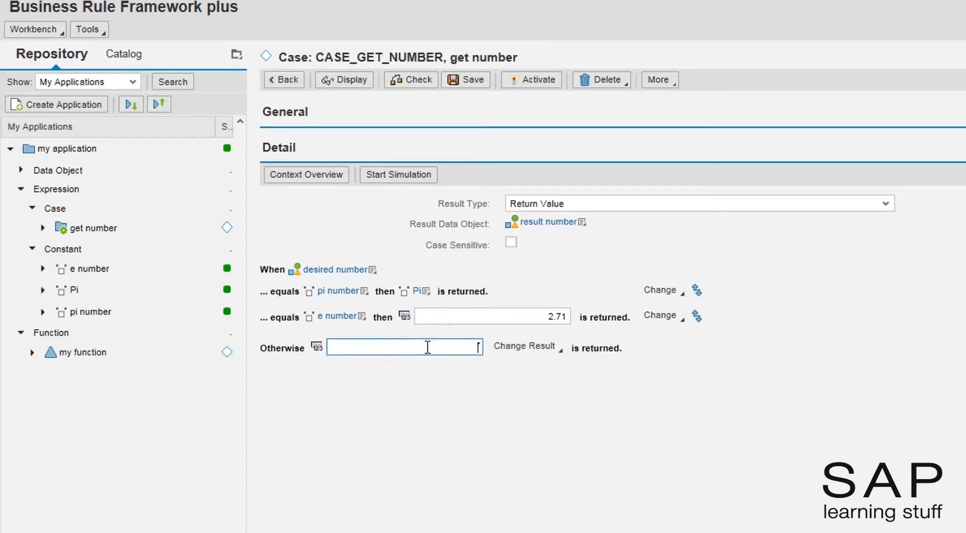
type("-1")
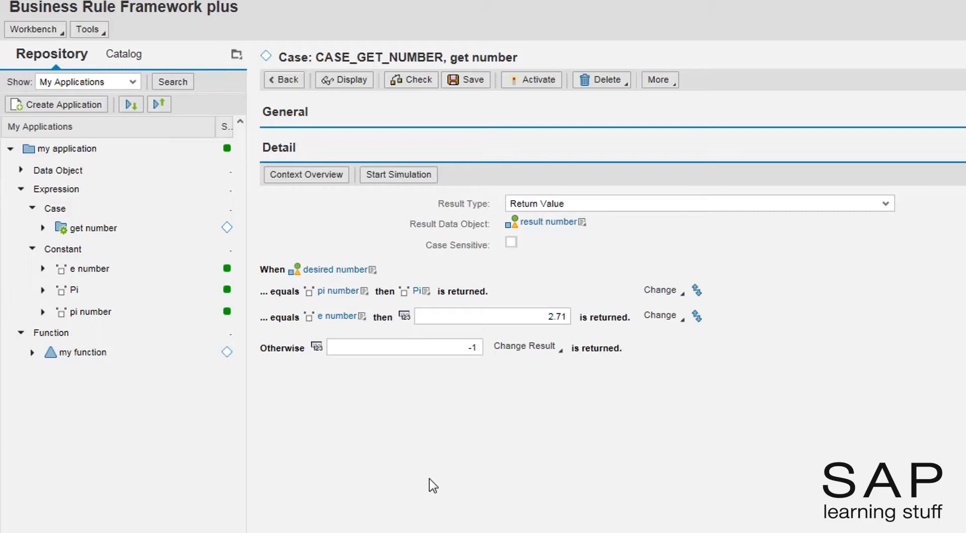
mouse_move(445, 453)
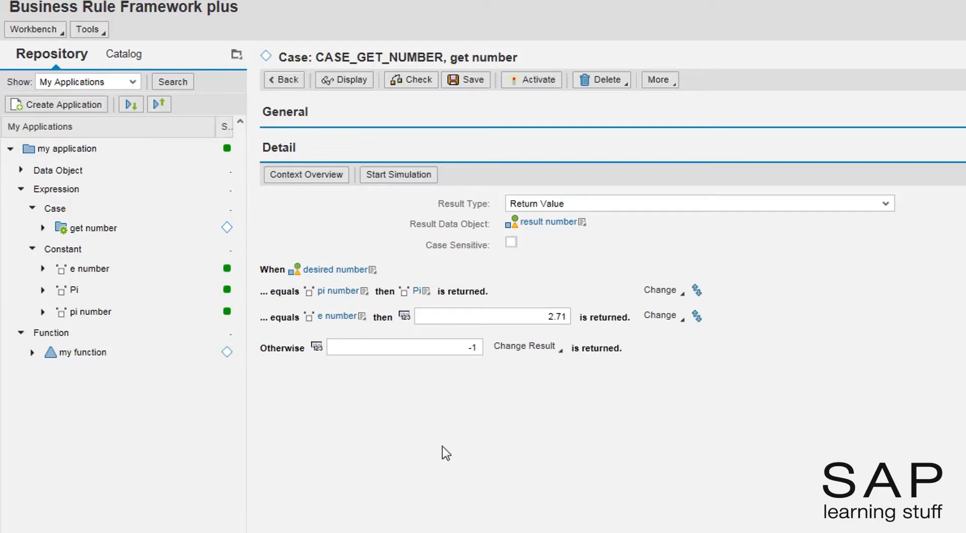
- Activate the get number case expression and save and activate MY_FUNCTION
left_click(537, 80)
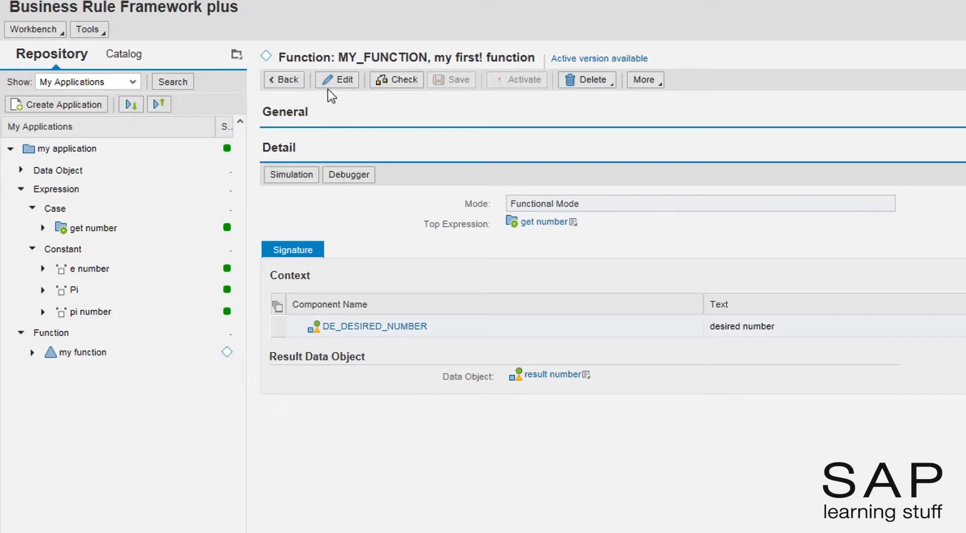
left_click(338, 80)
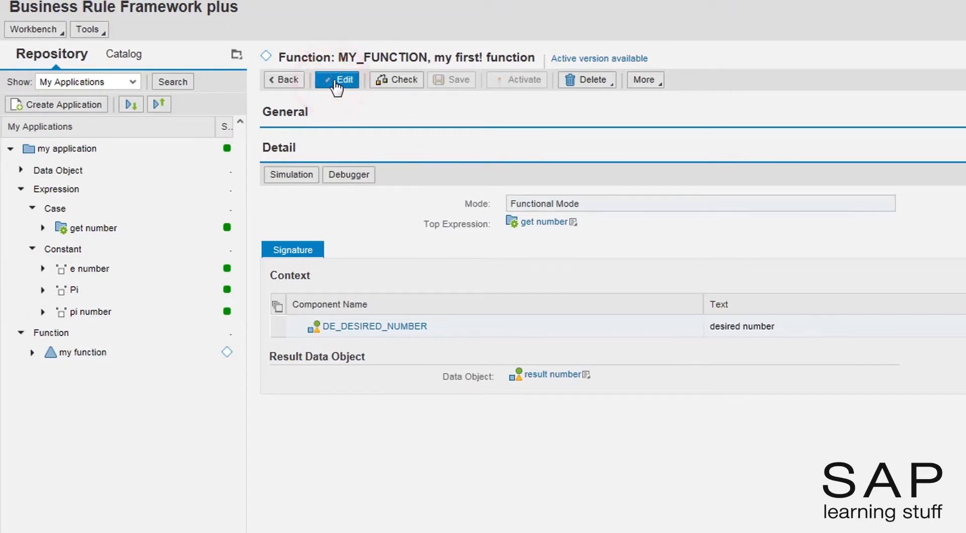
left_click(337, 80)
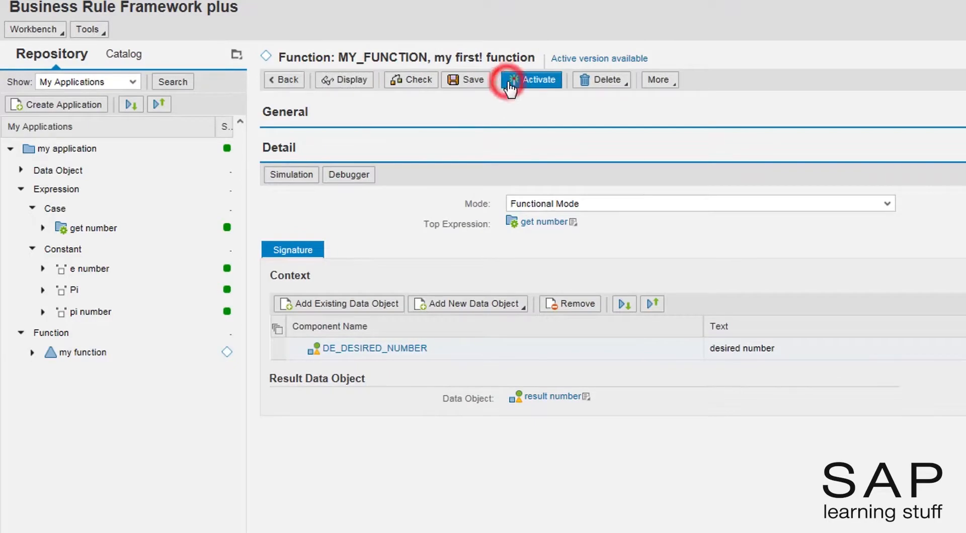
left_click(531, 80)
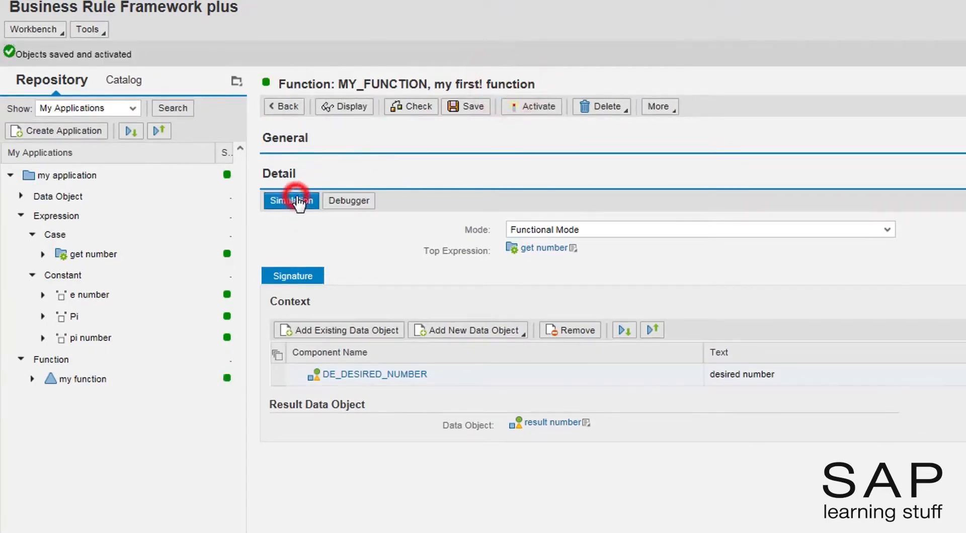
- Simulate with desired number 'Pi number', confirm result 3.14159, and return to input
left_click(291, 201)
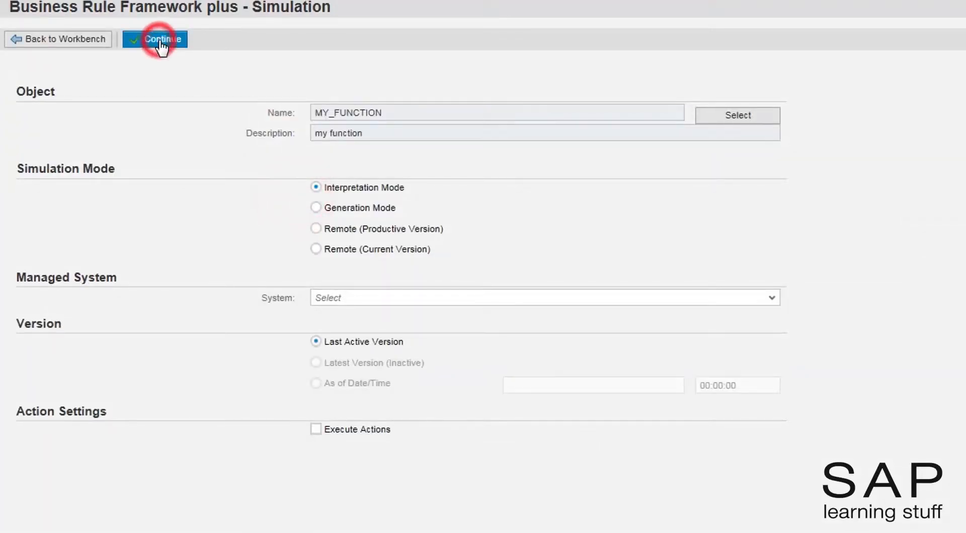
left_click(160, 40)
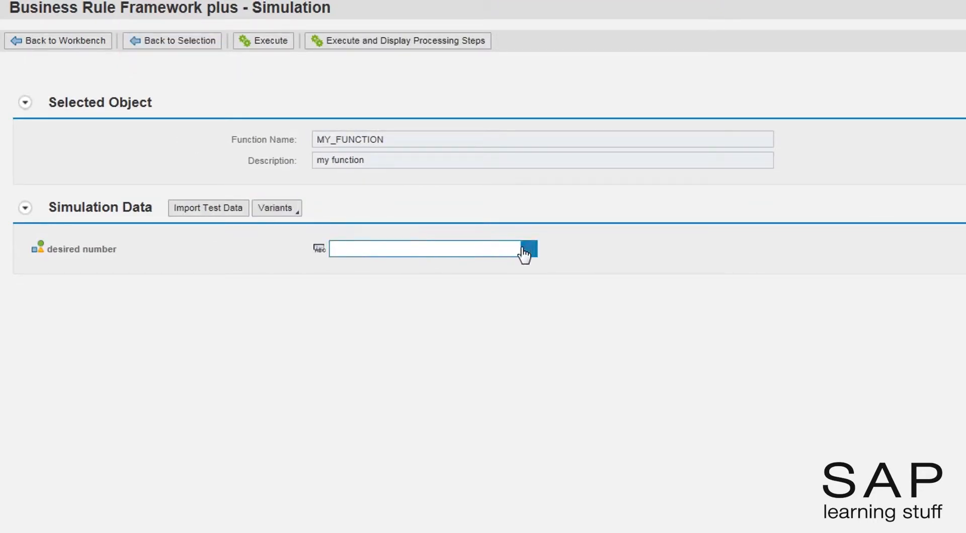
left_click(528, 250)
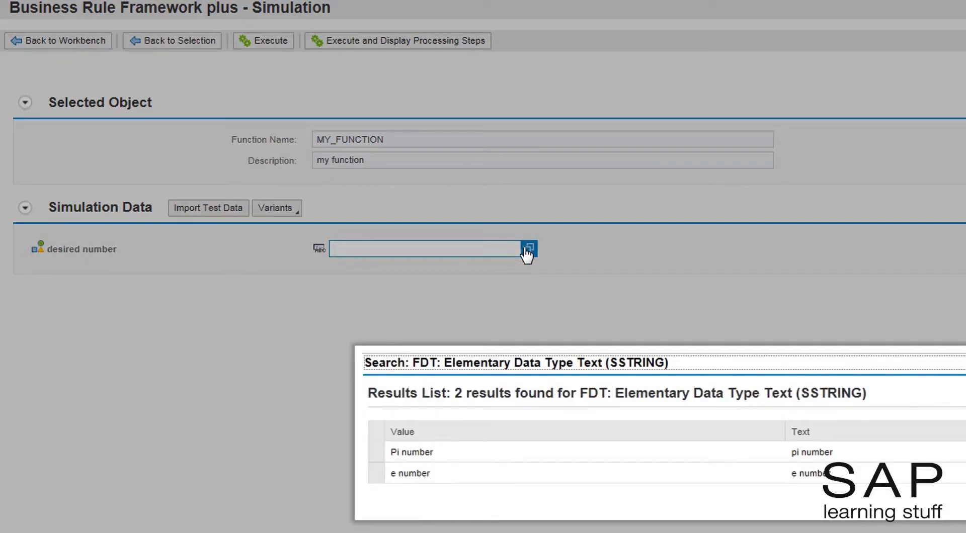
left_click(441, 455)
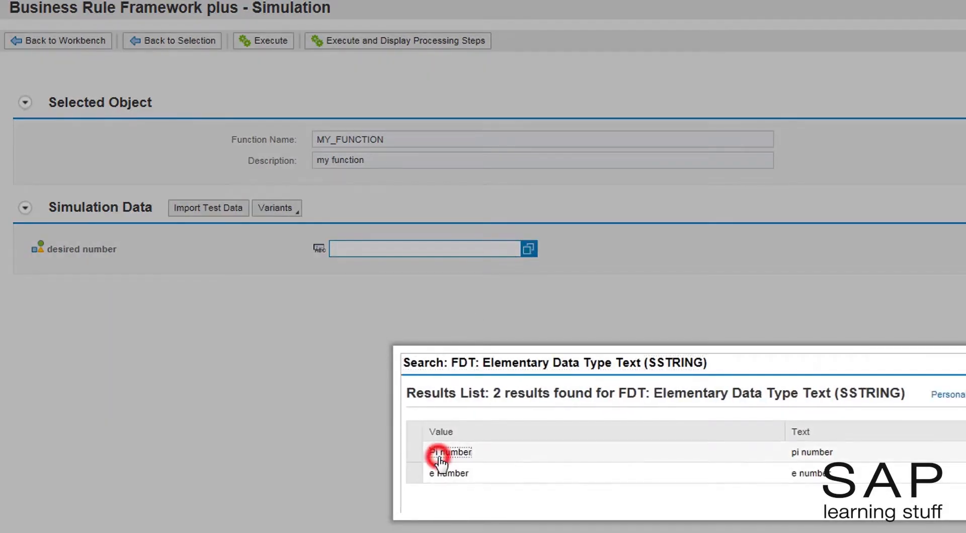
left_click(448, 453)
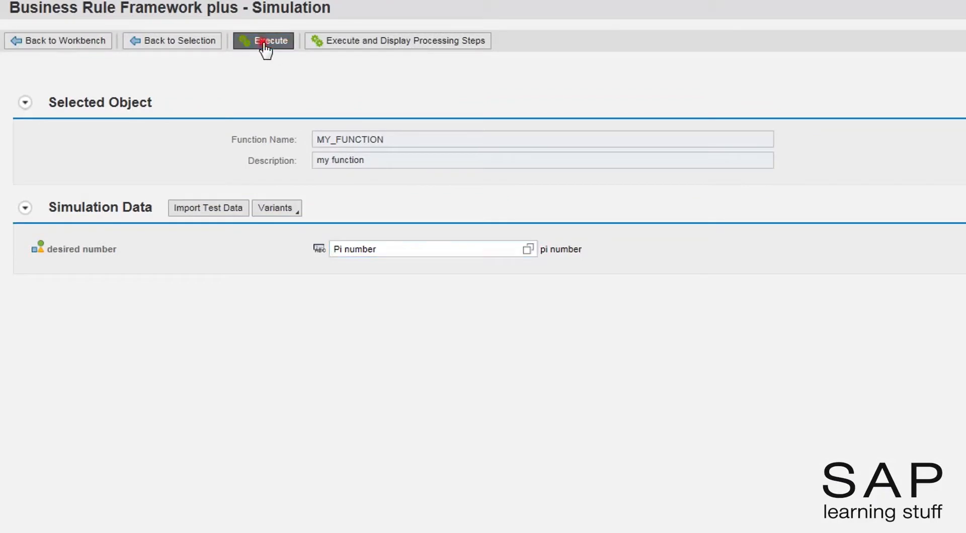
left_click(263, 40)
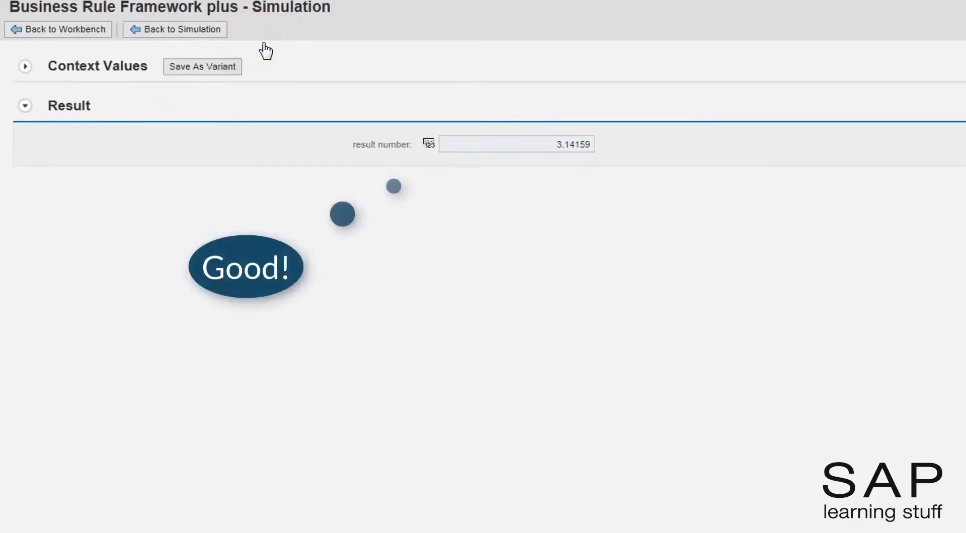
left_click(178, 30)
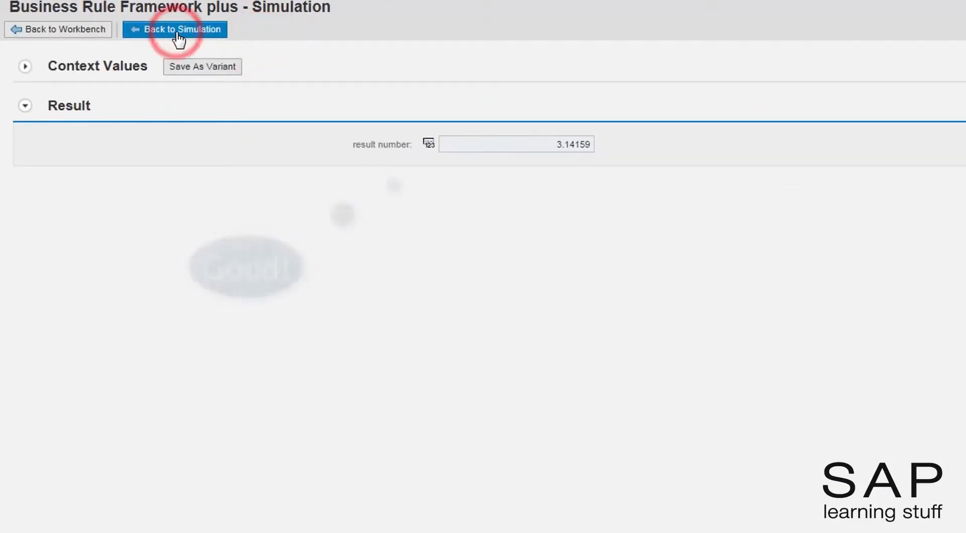
left_click(180, 30)
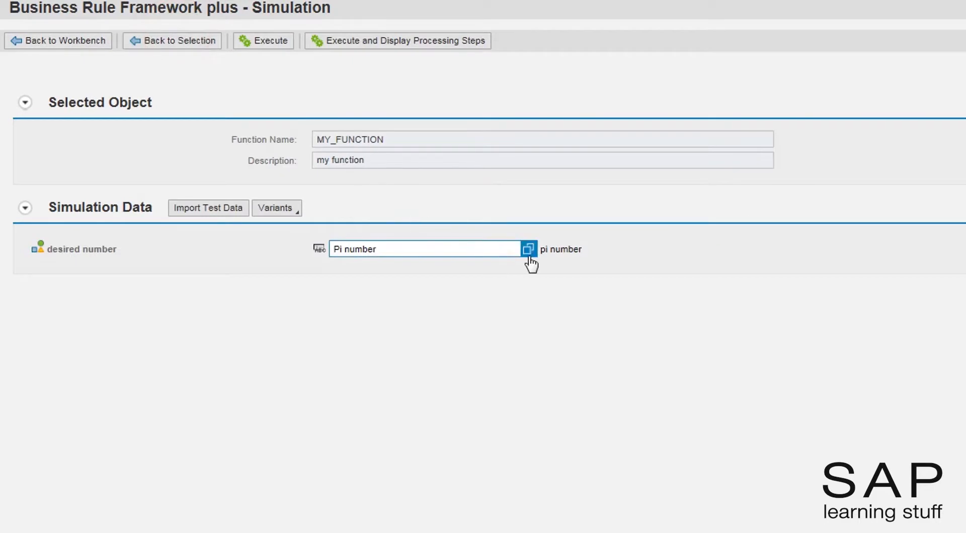
- Run the simulation with 'e number', verify result 2.71, and go back
left_click(528, 249)
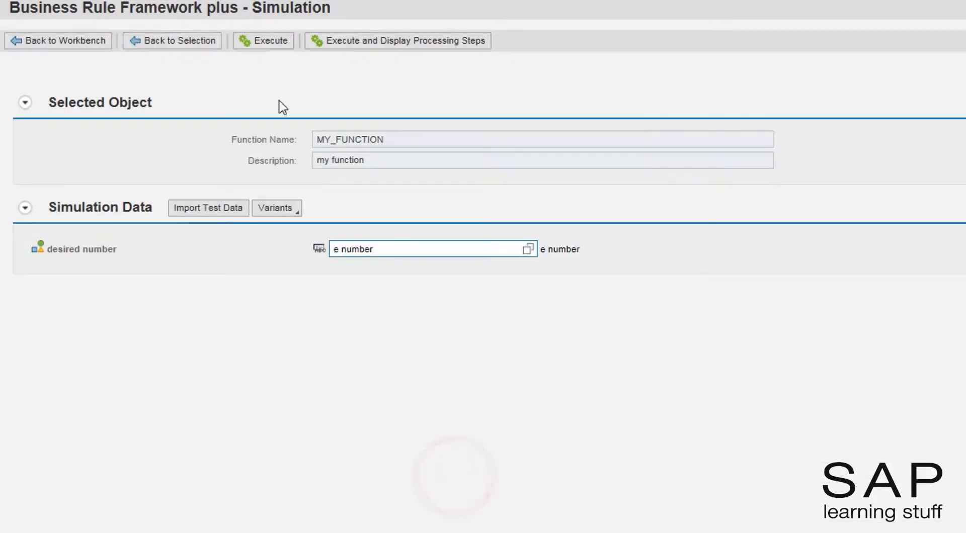
left_click(263, 41)
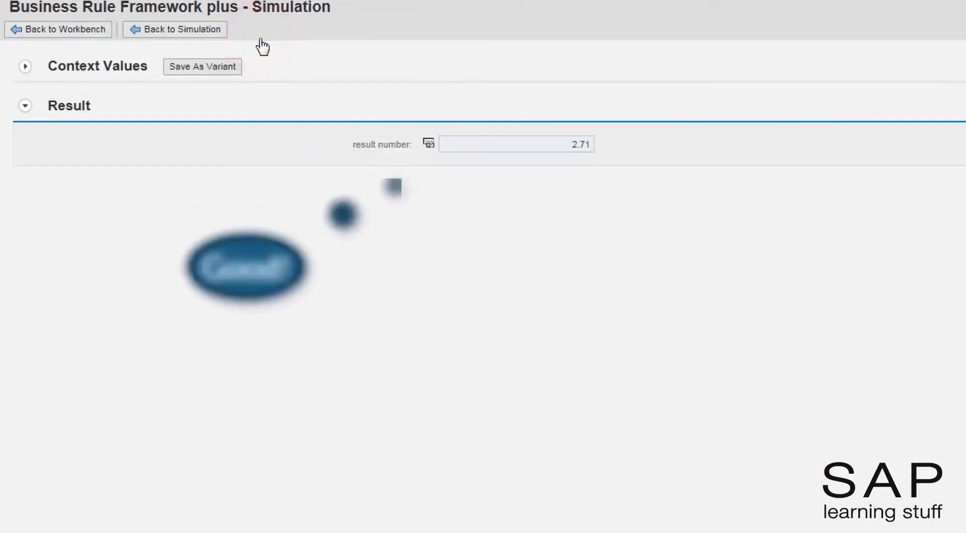
left_click(179, 29)
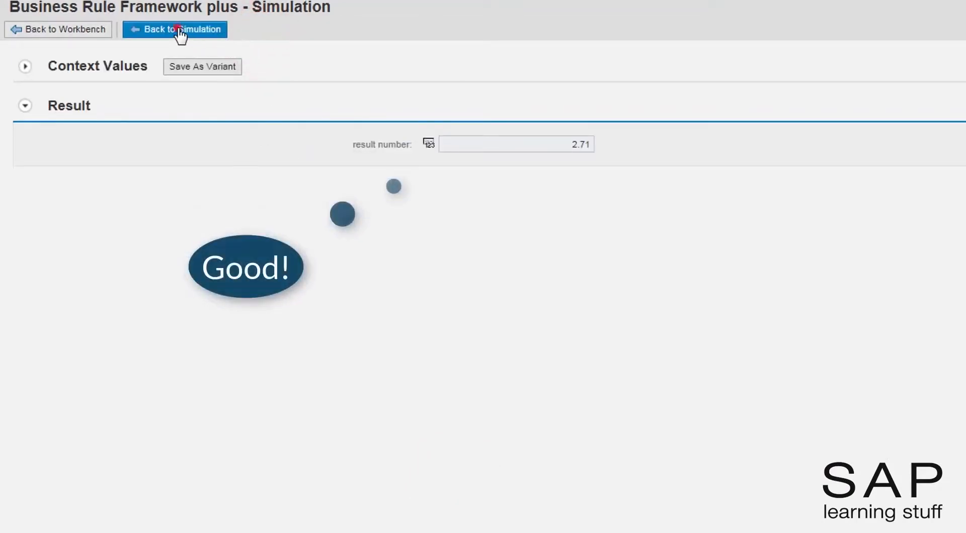
left_click(179, 29)
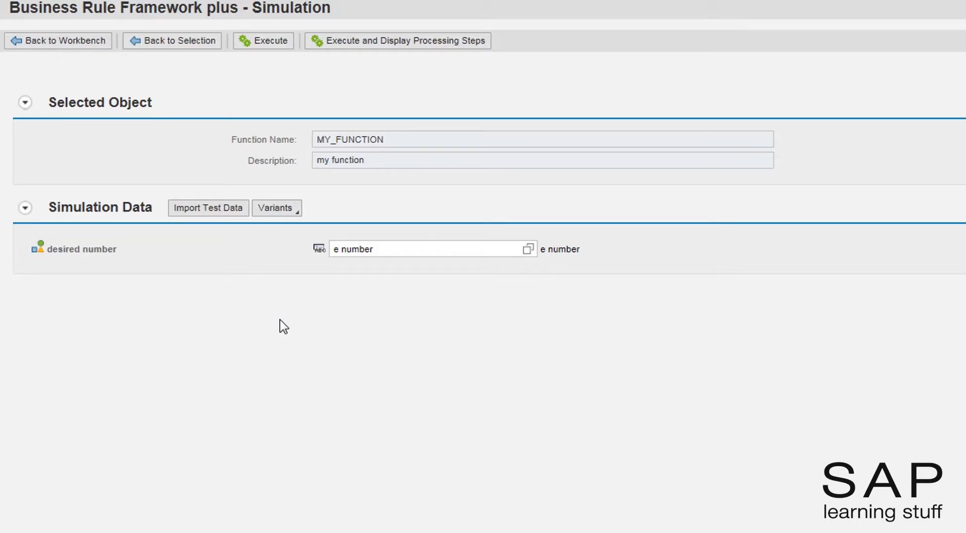
mouse_move(419, 295)
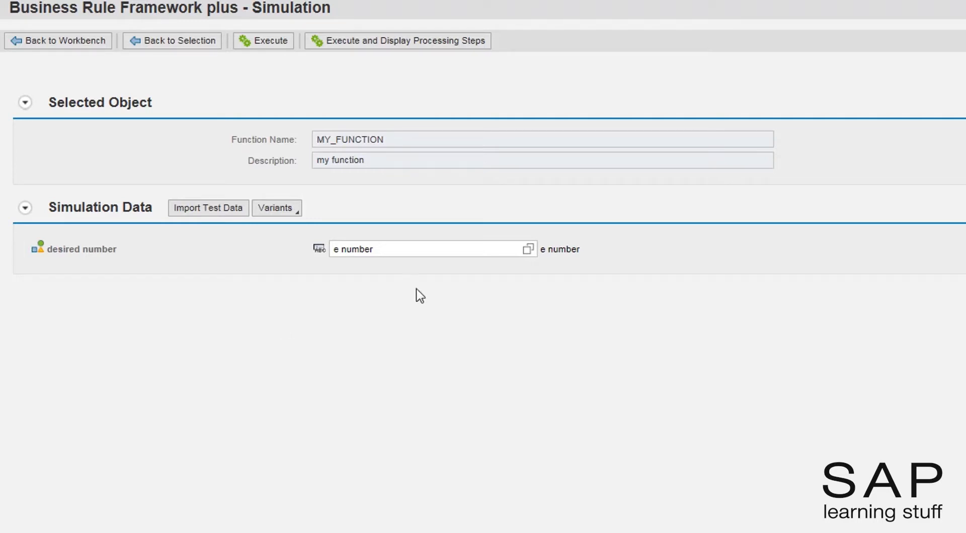
- Execute the simulation with desired number 'ice cream', yielding -1
left_click(420, 249)
type("ice cre")
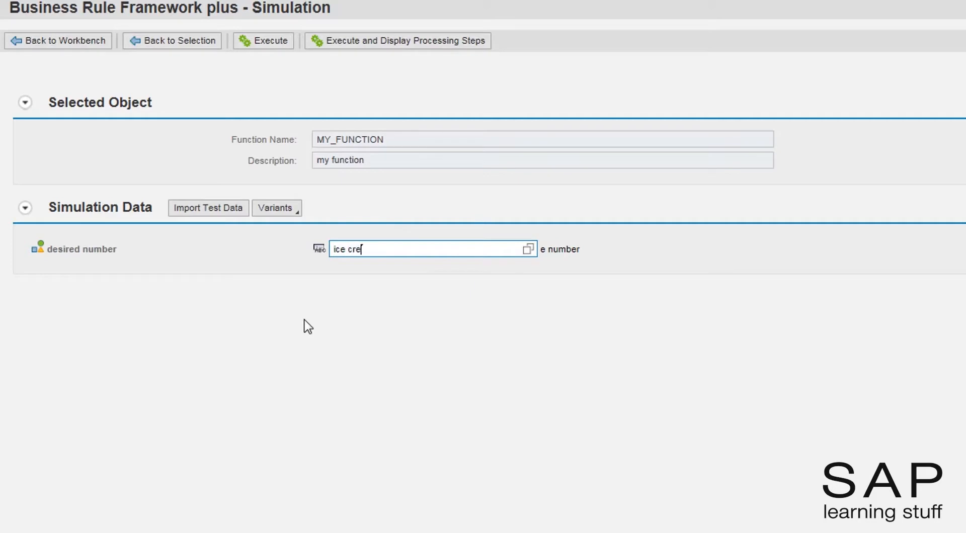
left_click(263, 41)
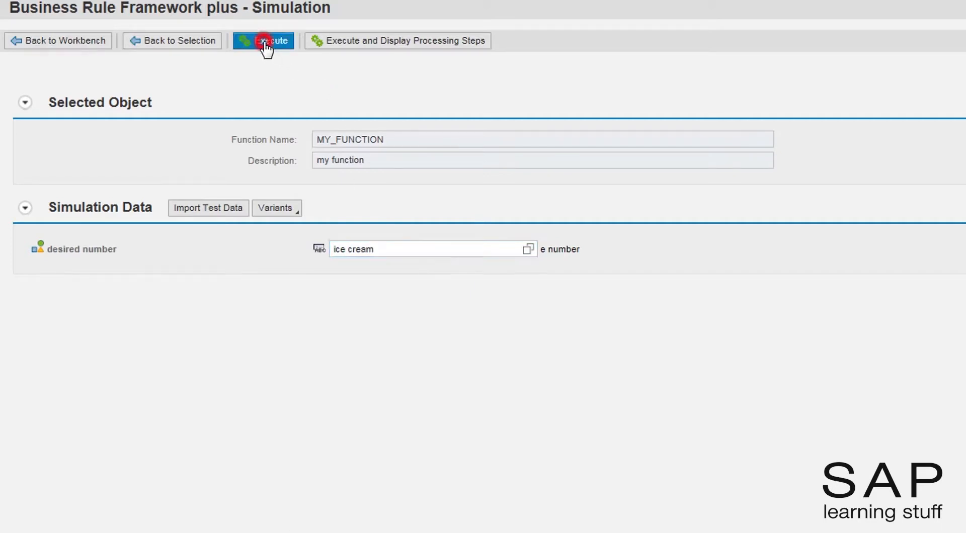
left_click(264, 40)
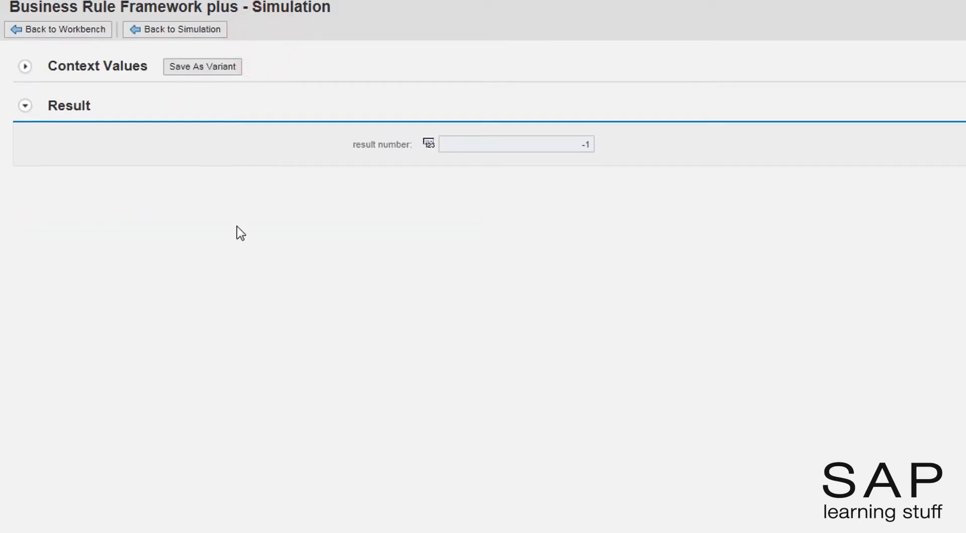